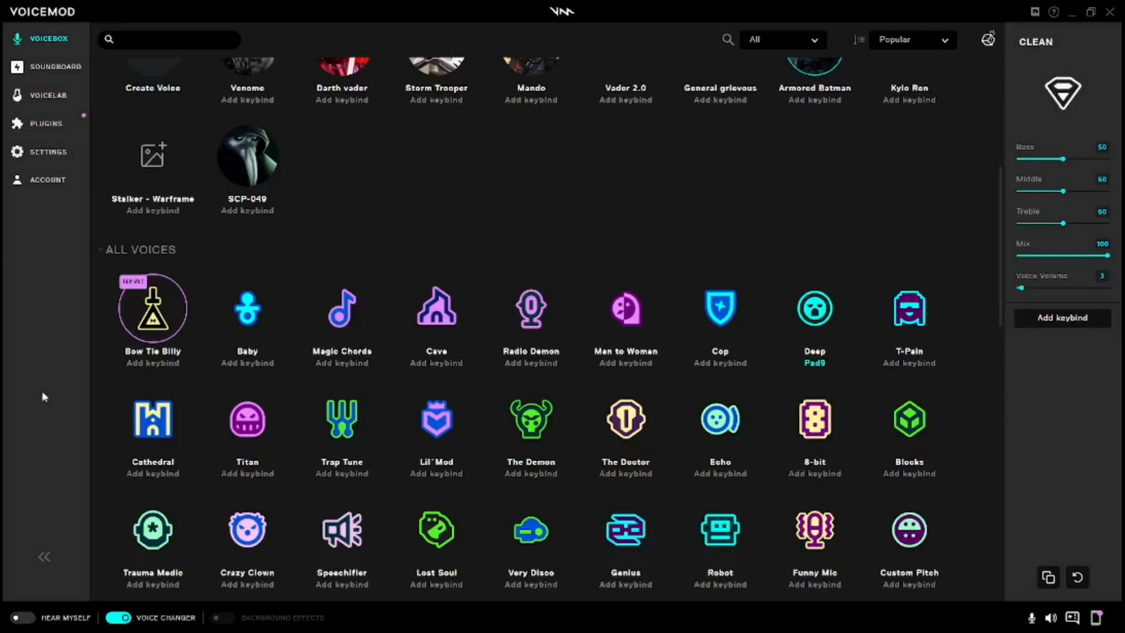
mouse_move(134, 344)
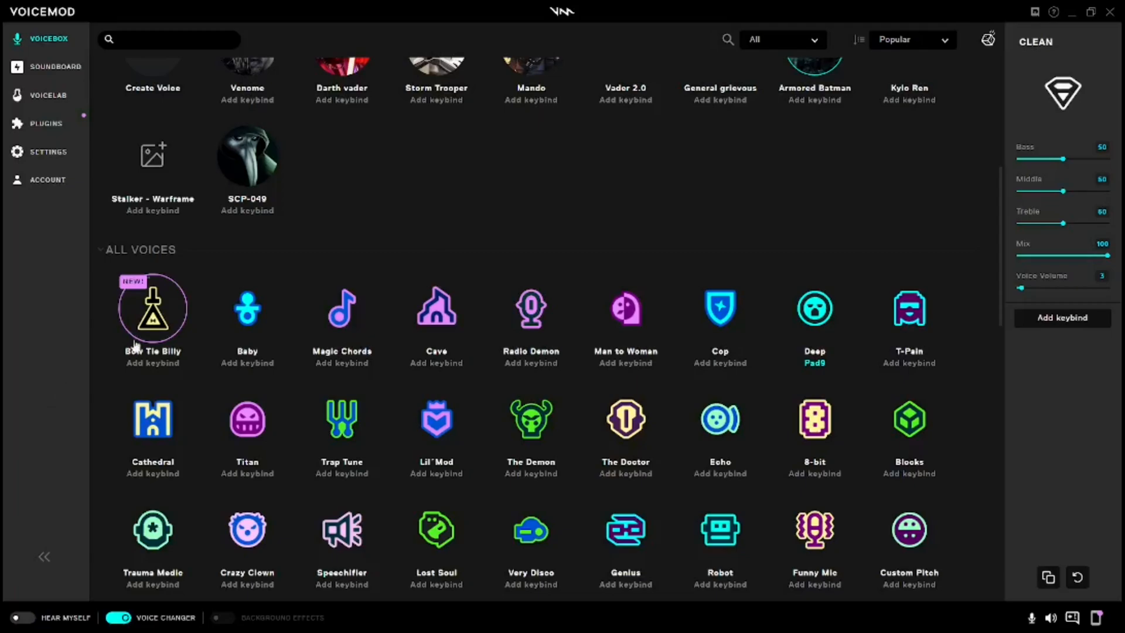
Step: Make General grievous the active voice and bring it into Voicelab for editing
scroll(up, 3)
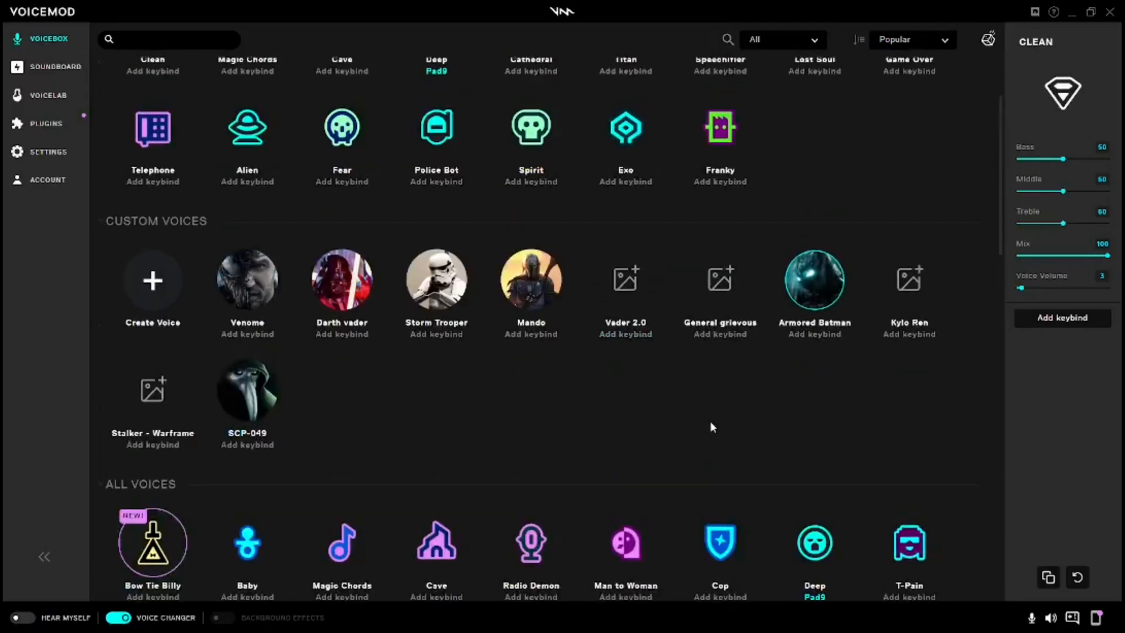
mouse_move(726, 294)
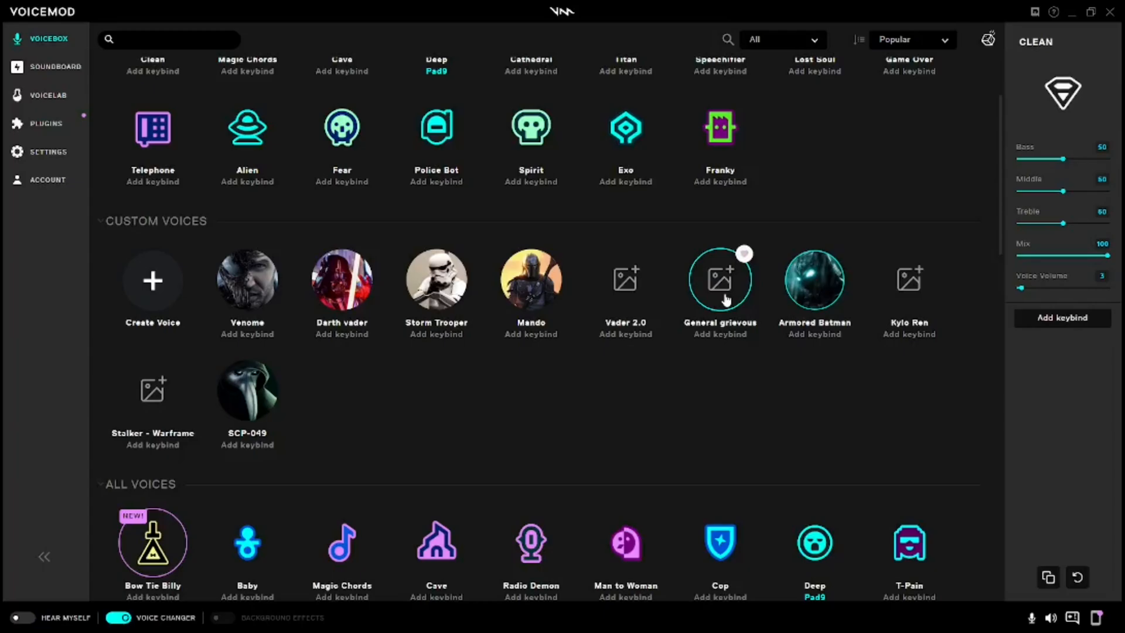
click(720, 280)
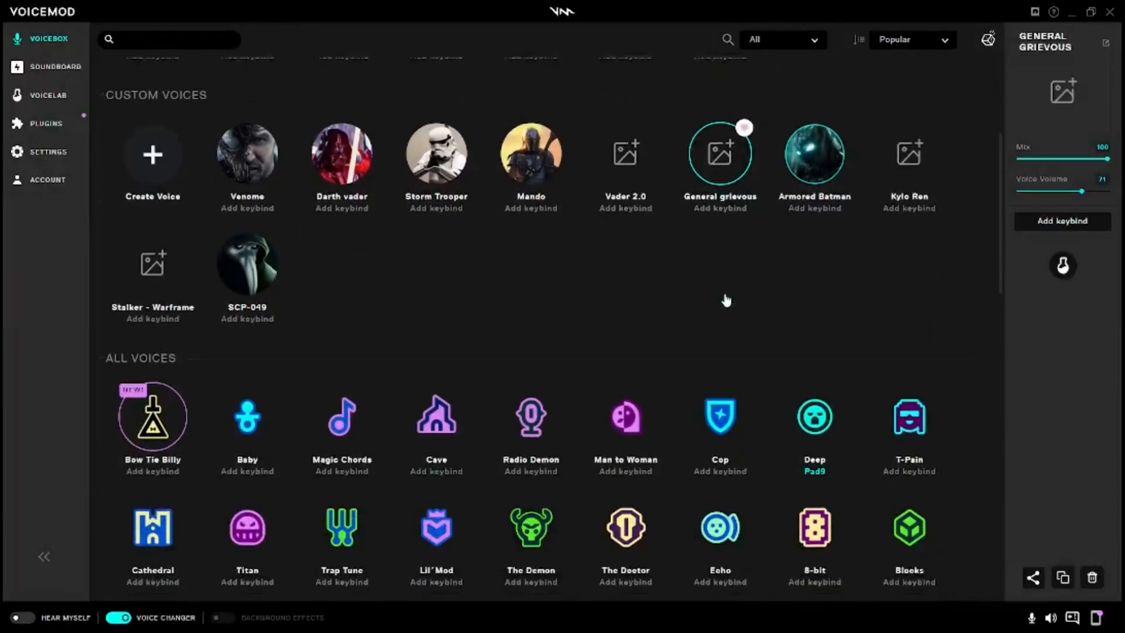
click(47, 94)
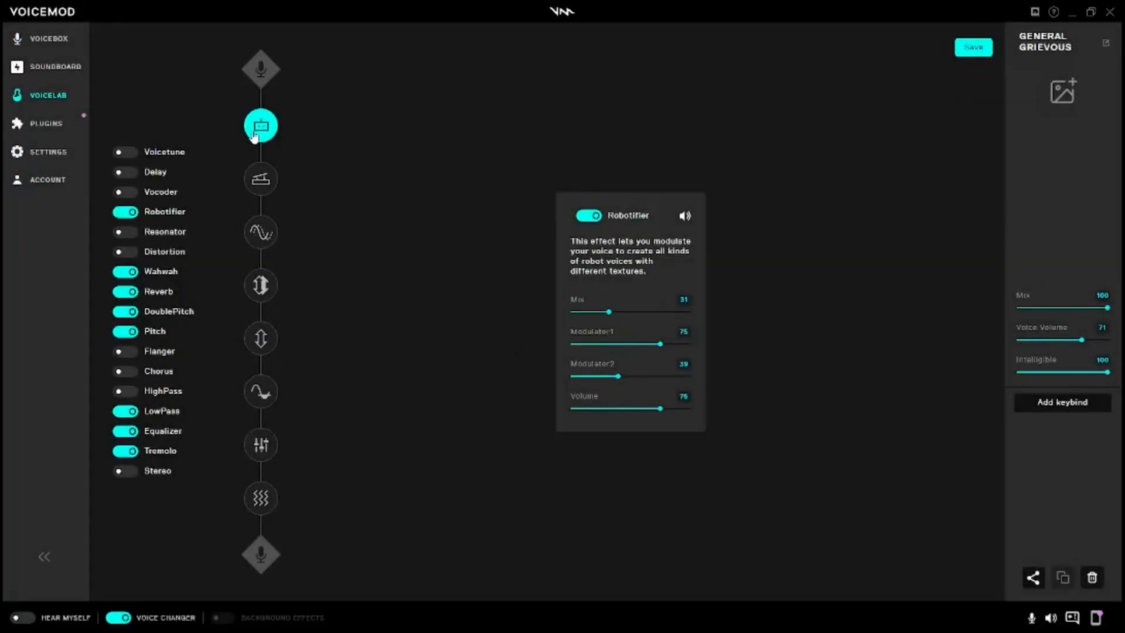
Step: Review the Wah wah, Reverb, Double Pitch, Low Pass, Equalizer and Tremolo effect settings in turn
click(260, 179)
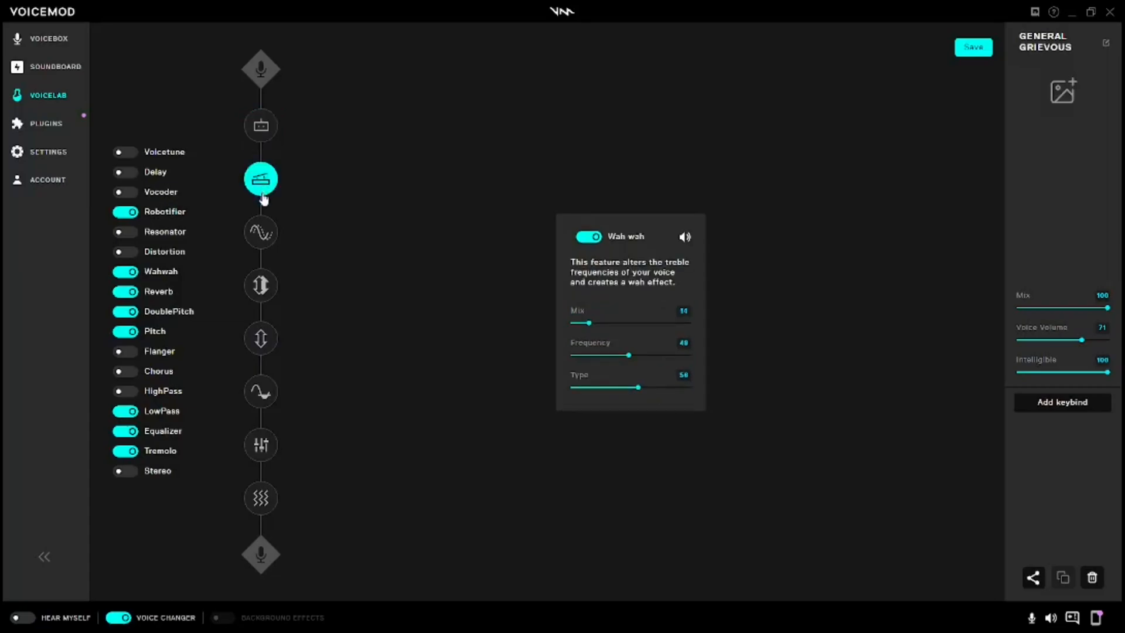
mouse_move(260, 232)
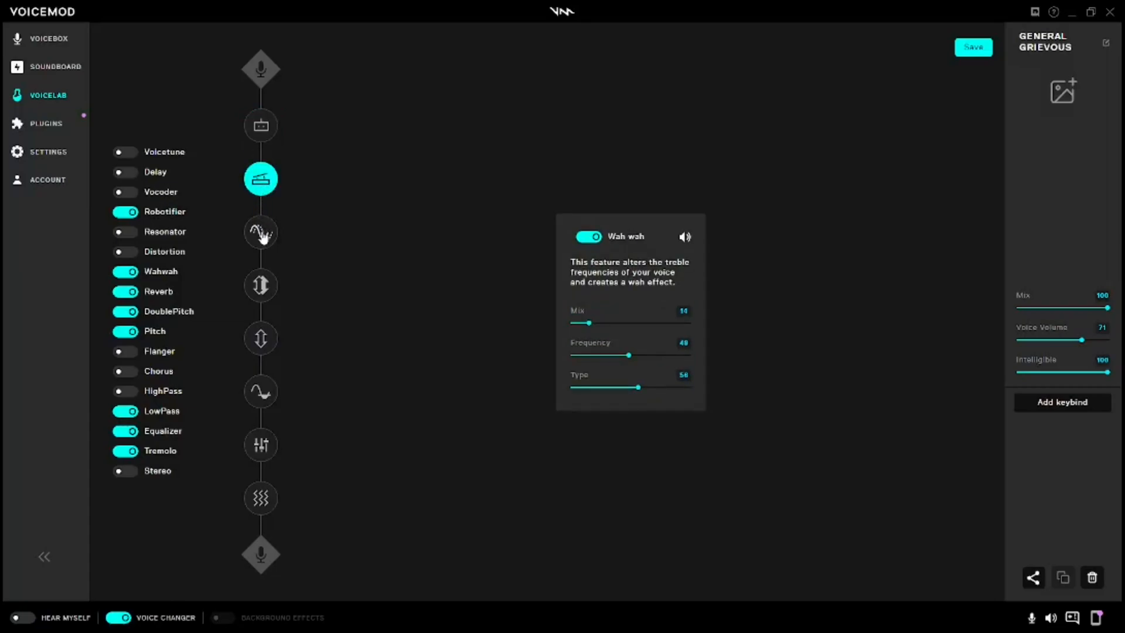
click(260, 232)
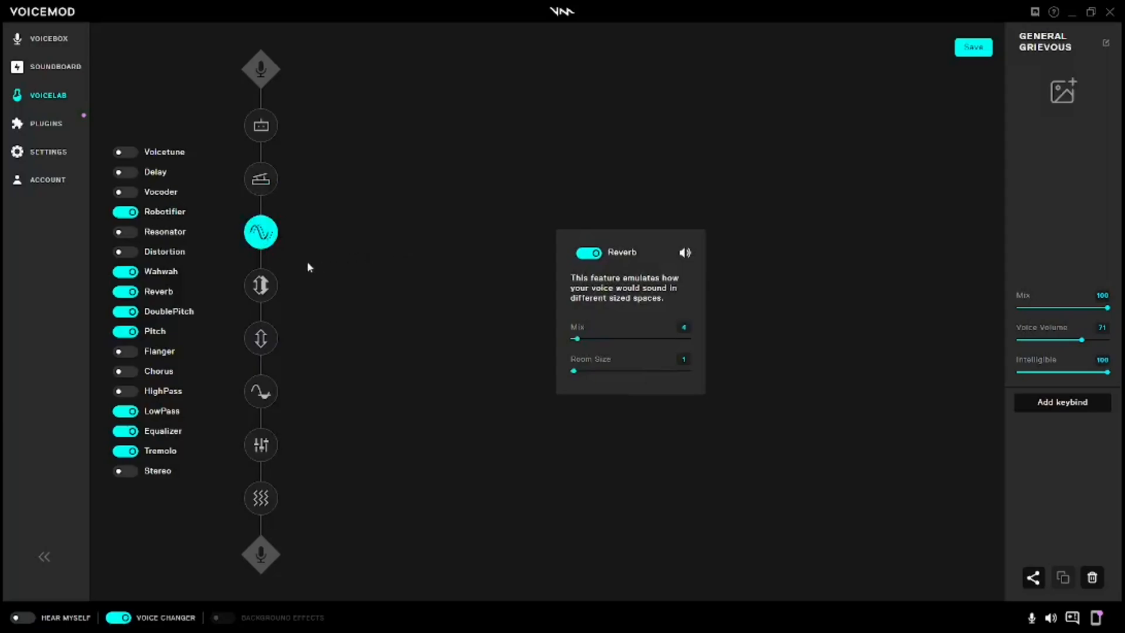
click(260, 285)
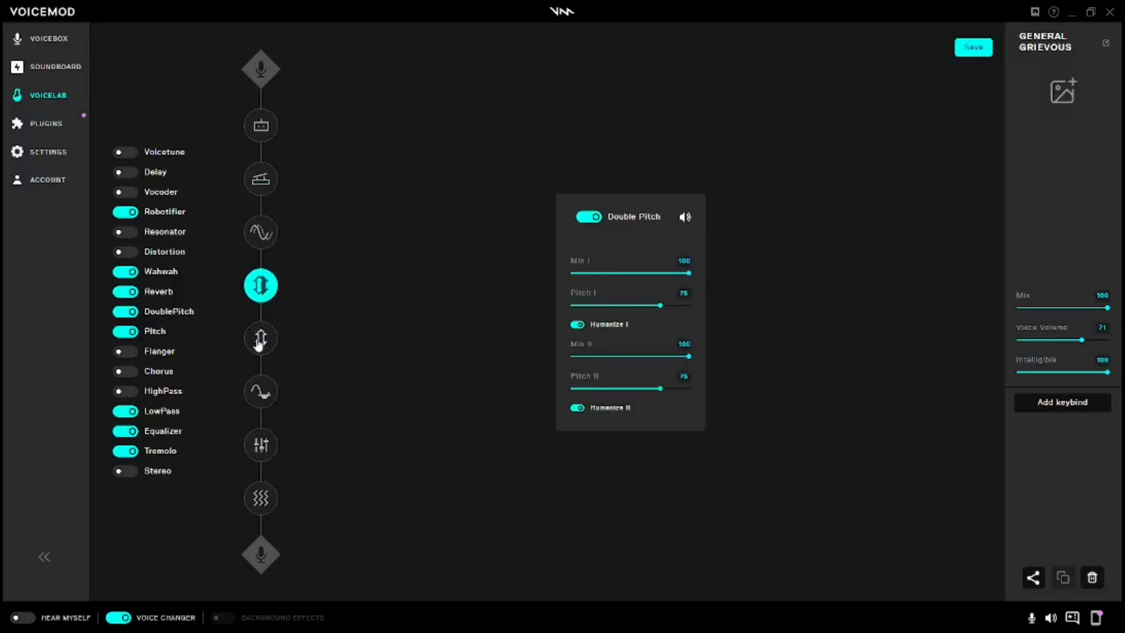
click(260, 391)
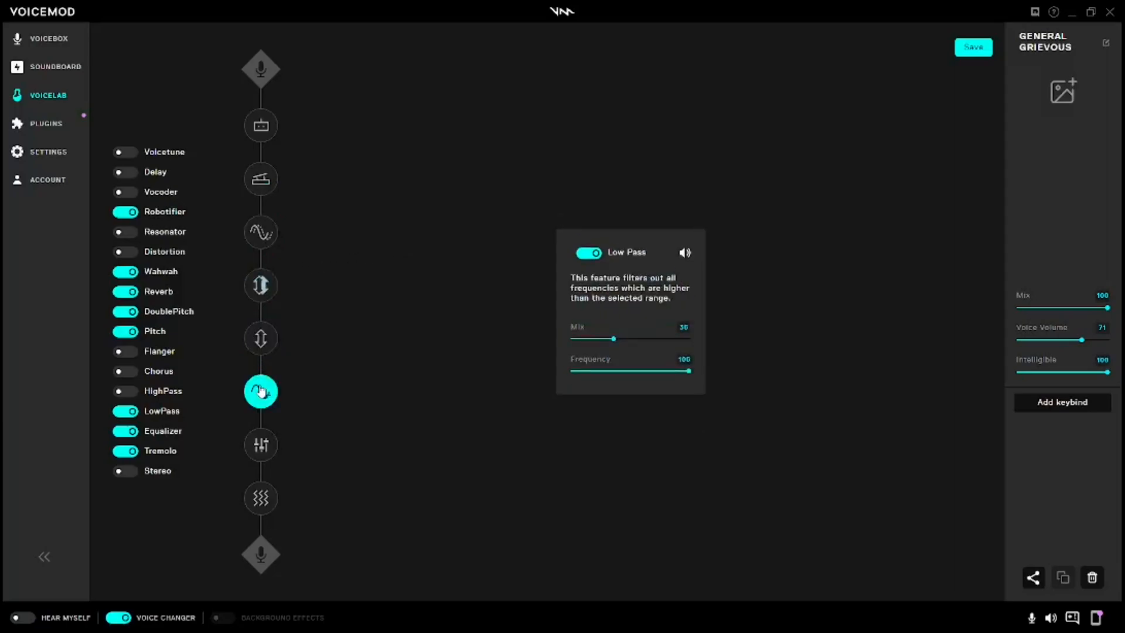
click(260, 445)
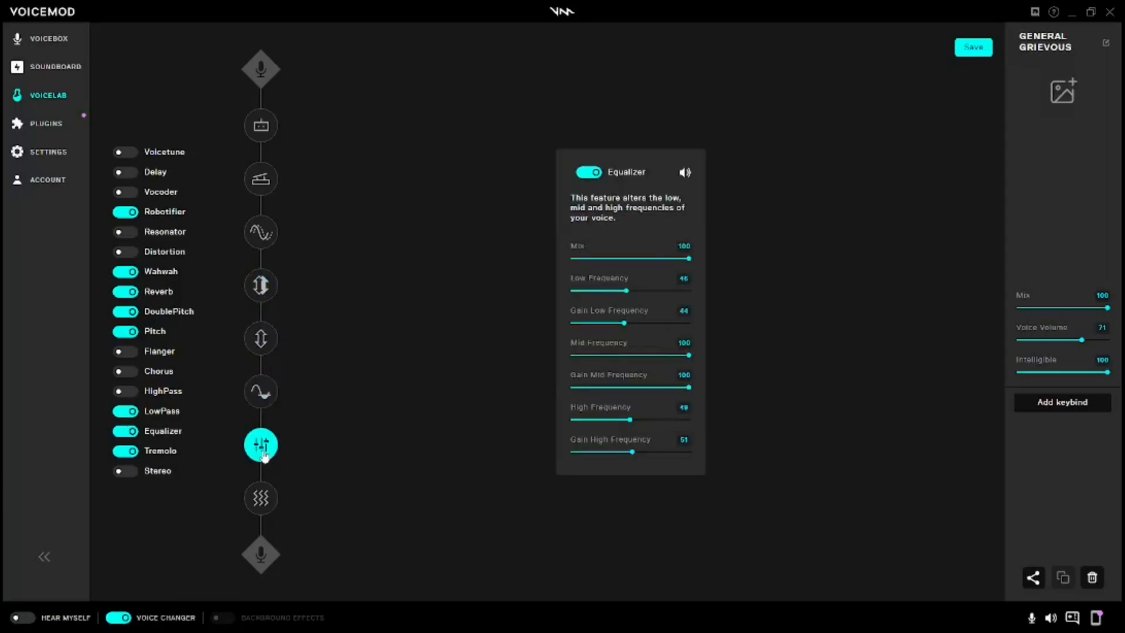
click(260, 498)
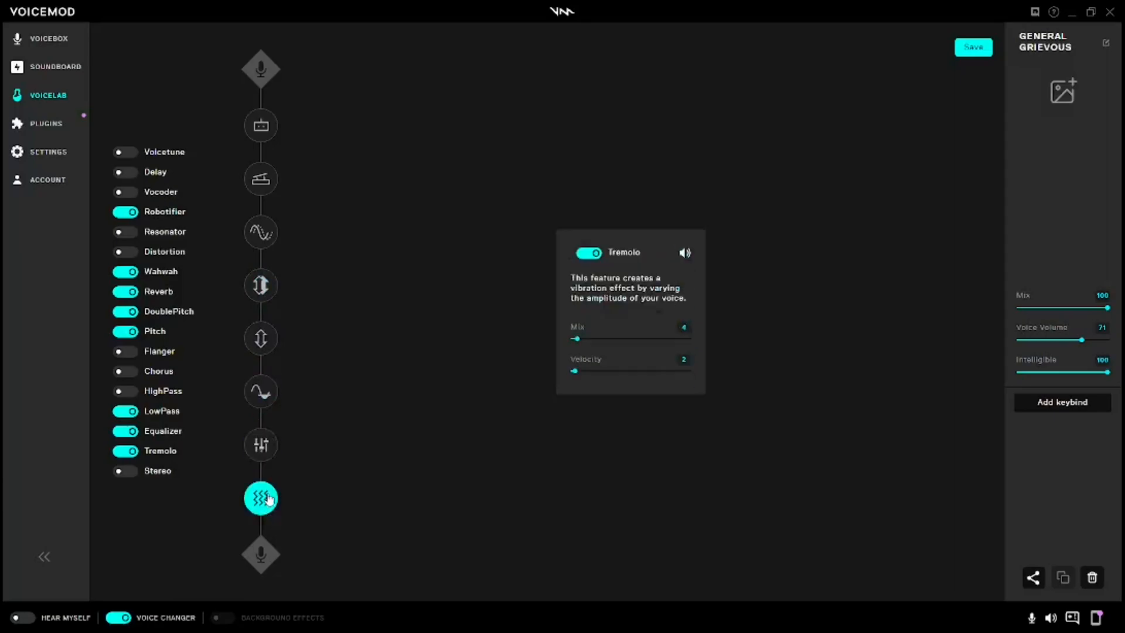
mouse_move(267, 487)
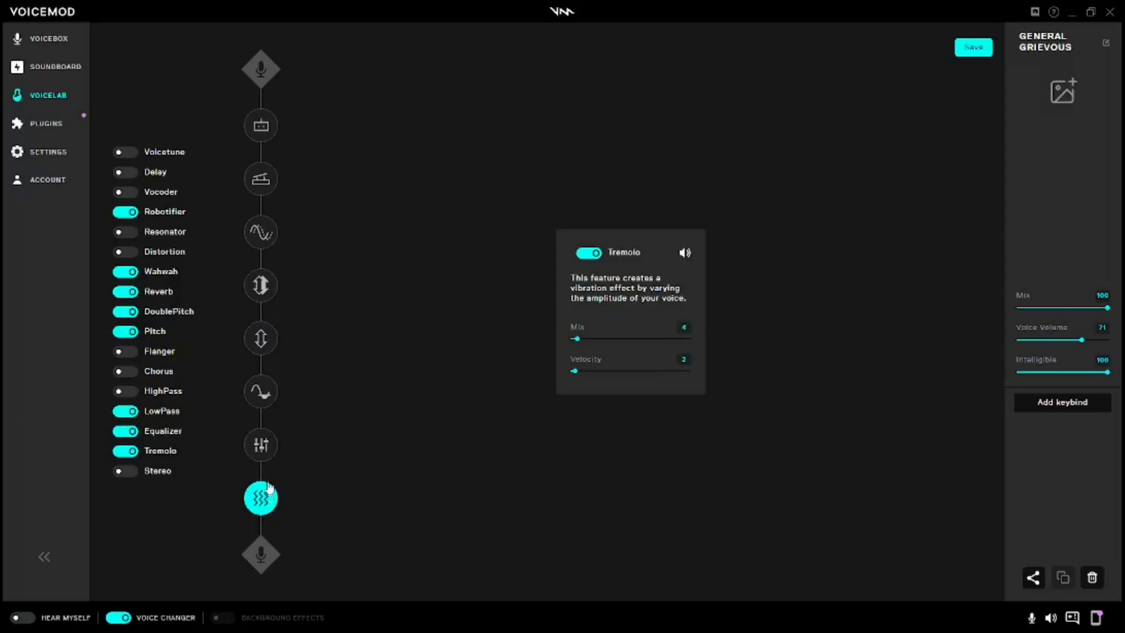
mouse_move(279, 448)
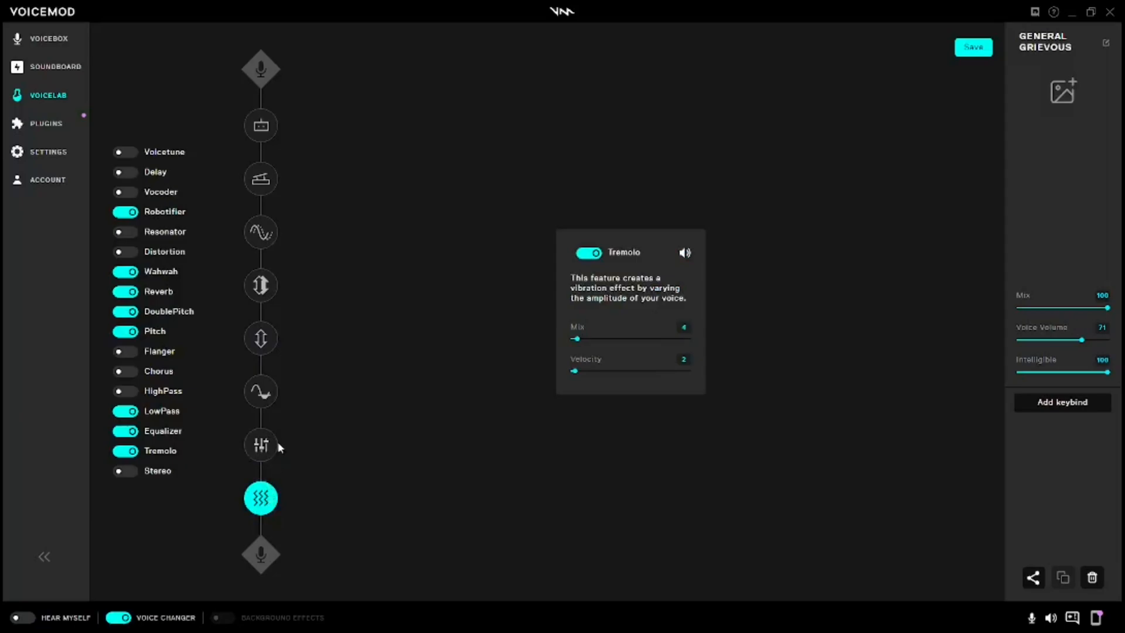
Step: Show the Robotifier effect: Mix 31, Modulator1 75, Modulator2 39, Volume 75
click(260, 126)
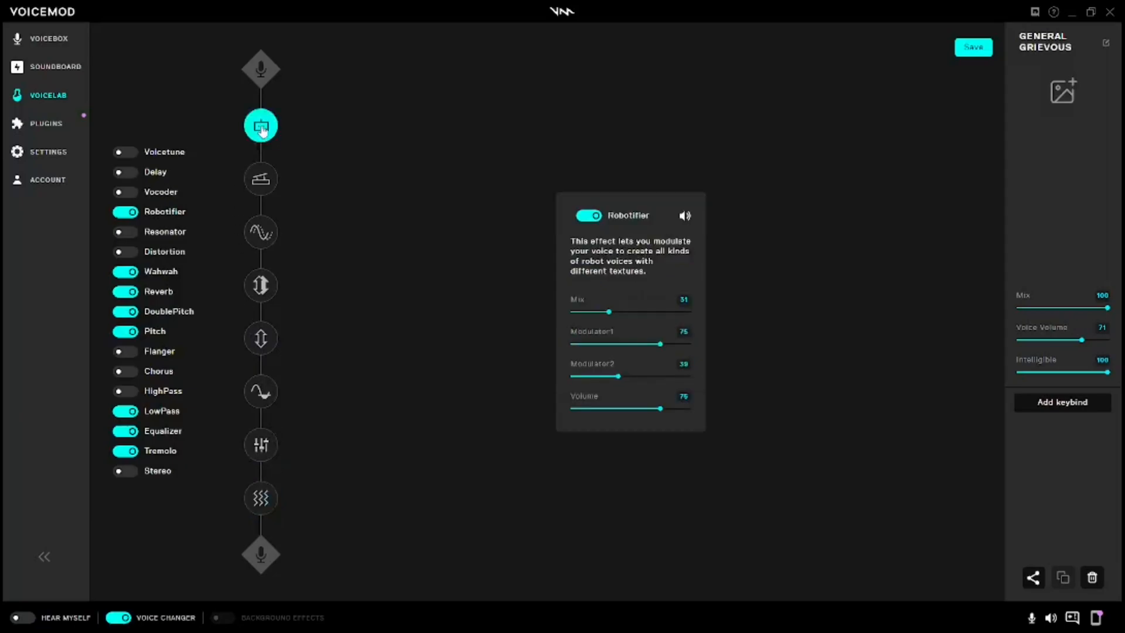
mouse_move(153, 223)
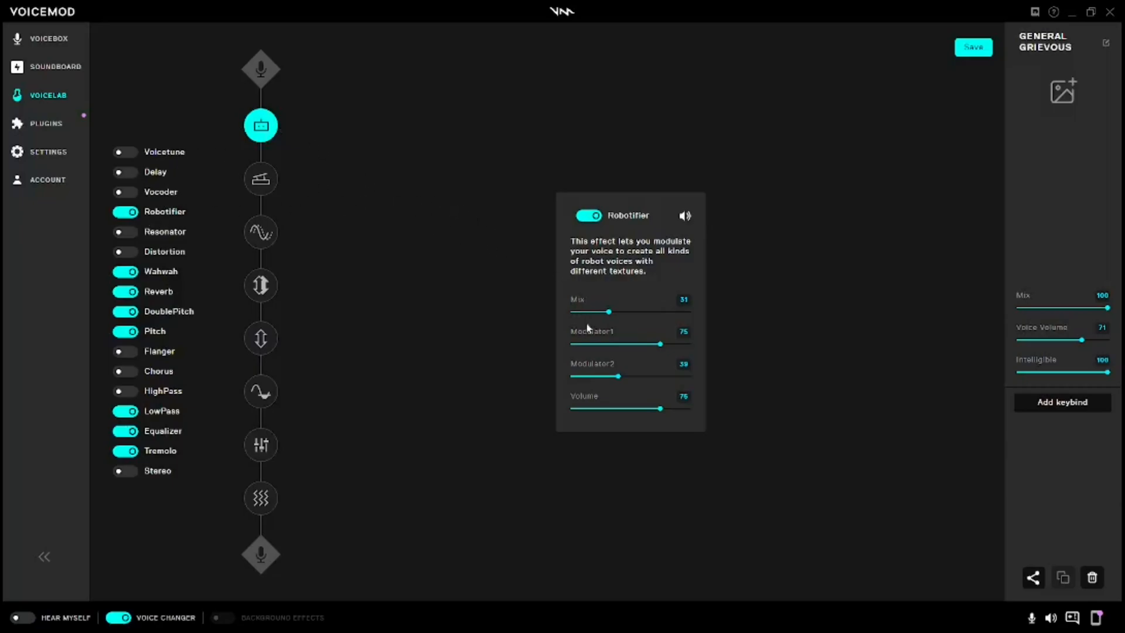
mouse_move(680, 316)
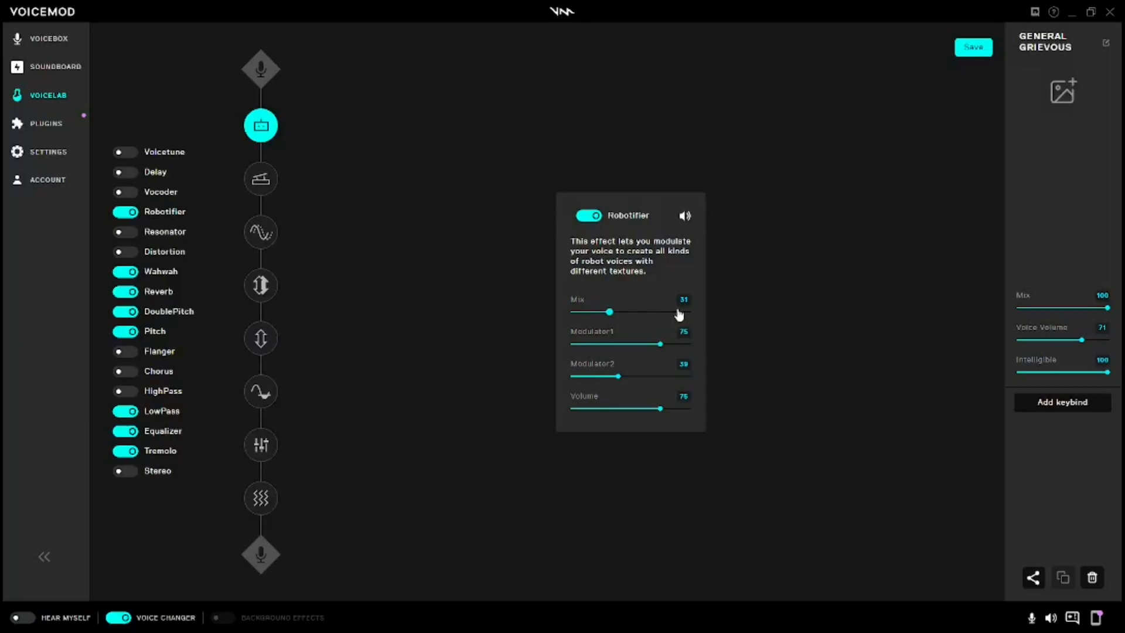
mouse_move(644, 326)
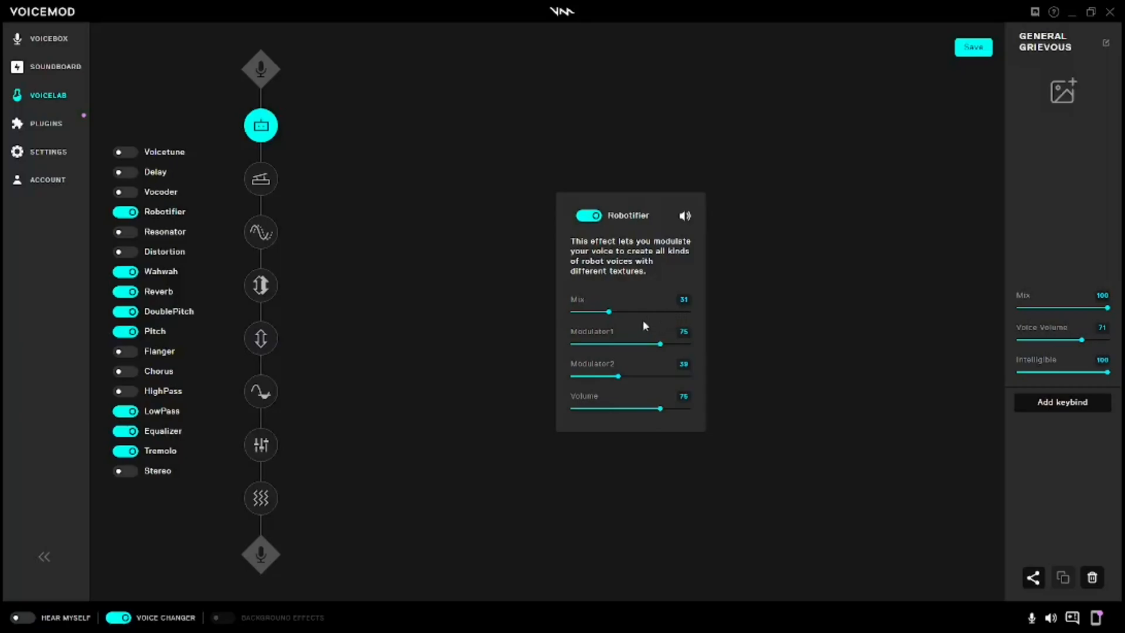
mouse_move(689, 346)
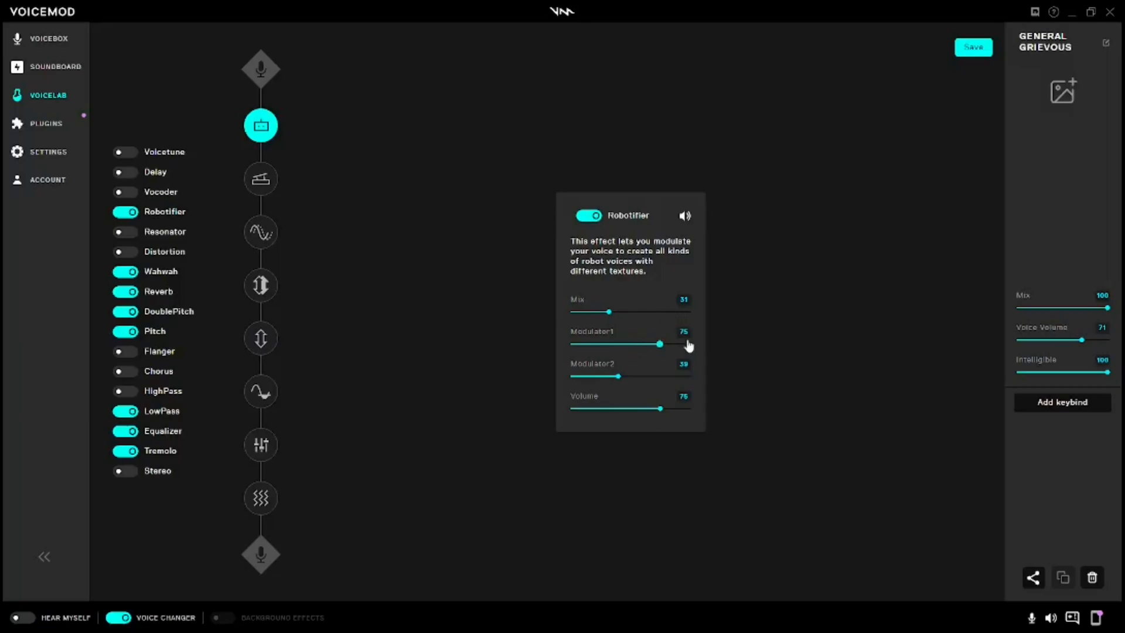
mouse_move(626, 332)
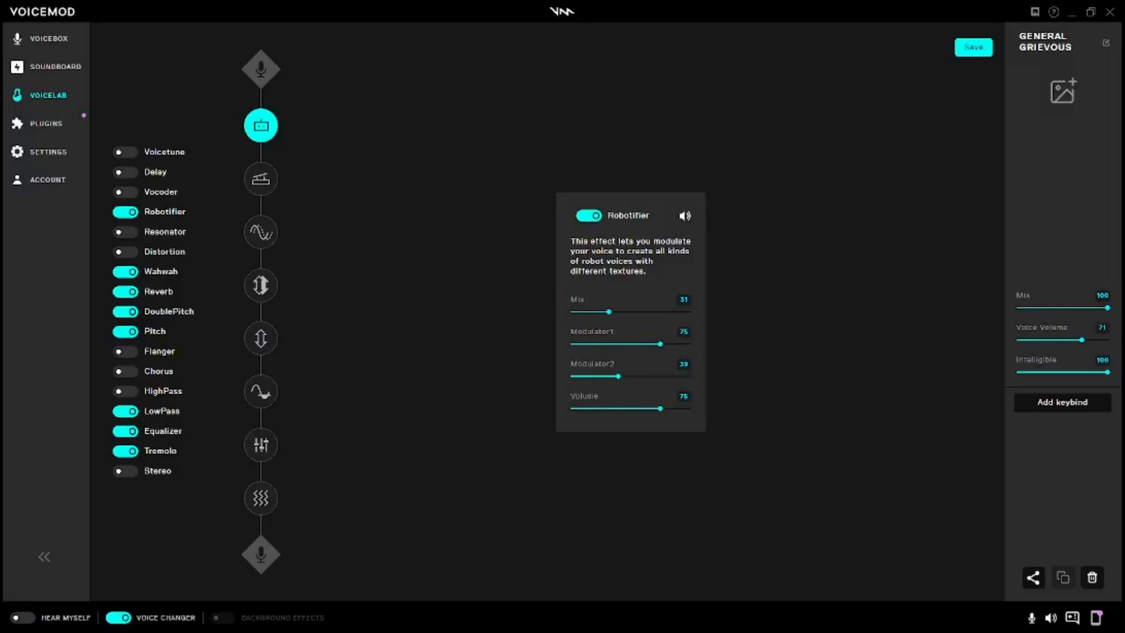
mouse_move(648, 371)
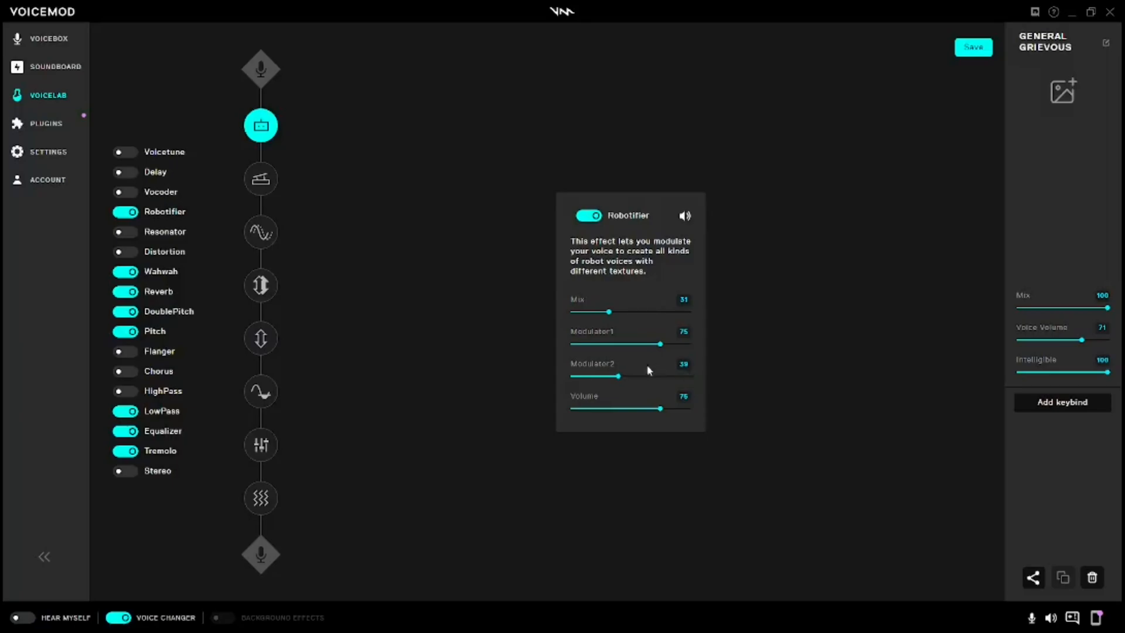
mouse_move(691, 417)
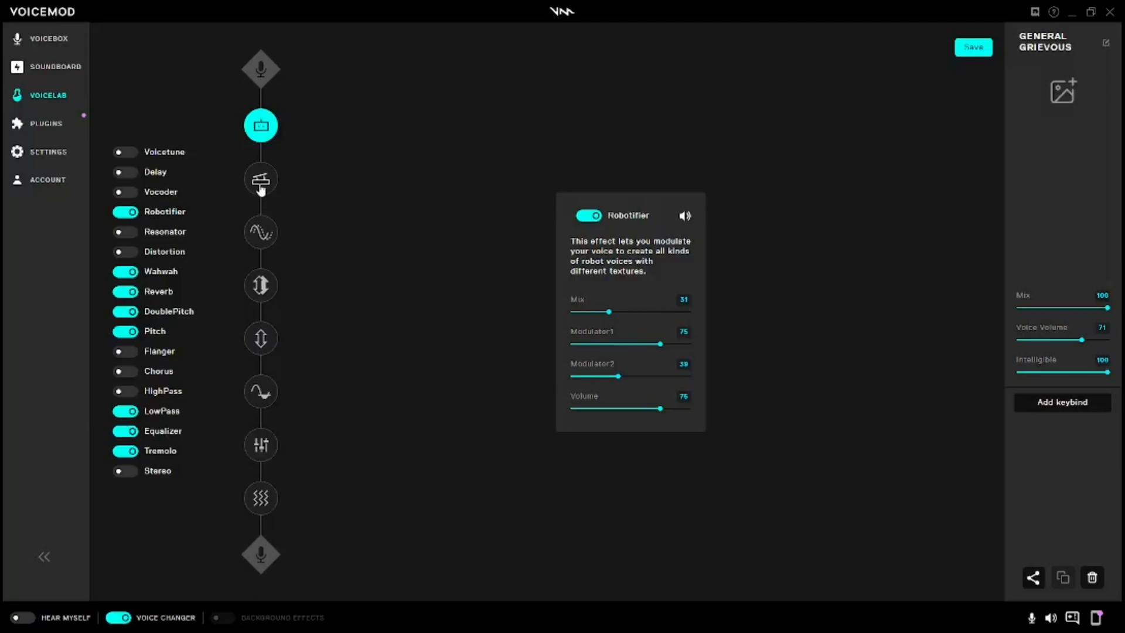
Step: Show the Wah wah effect: Mix 14, Frequency 49, Type 54
click(260, 178)
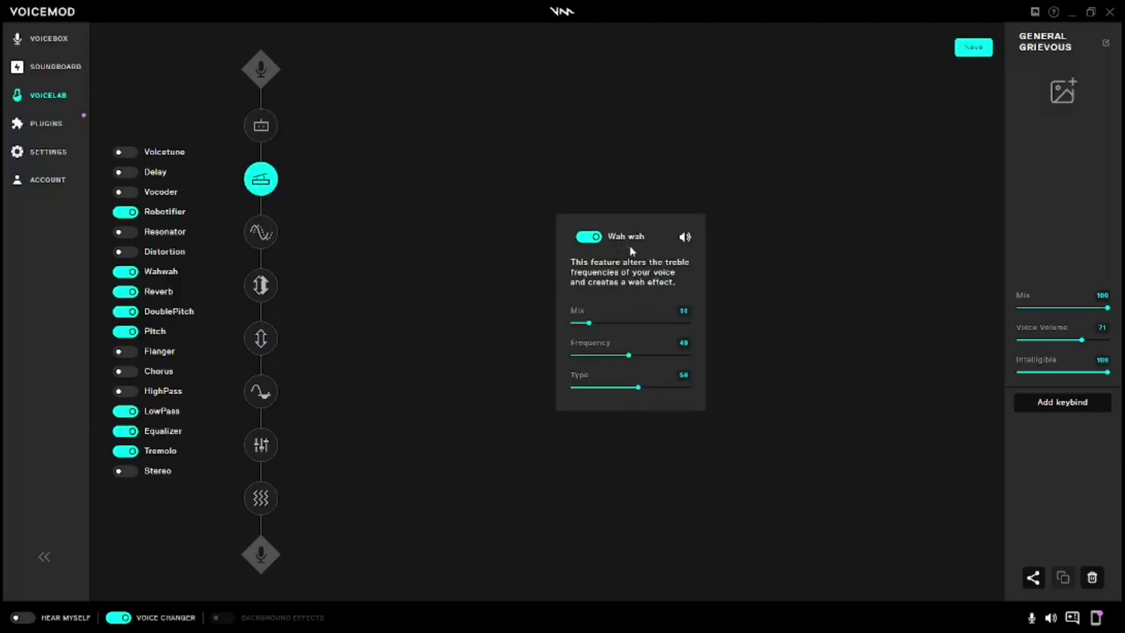
mouse_move(576, 324)
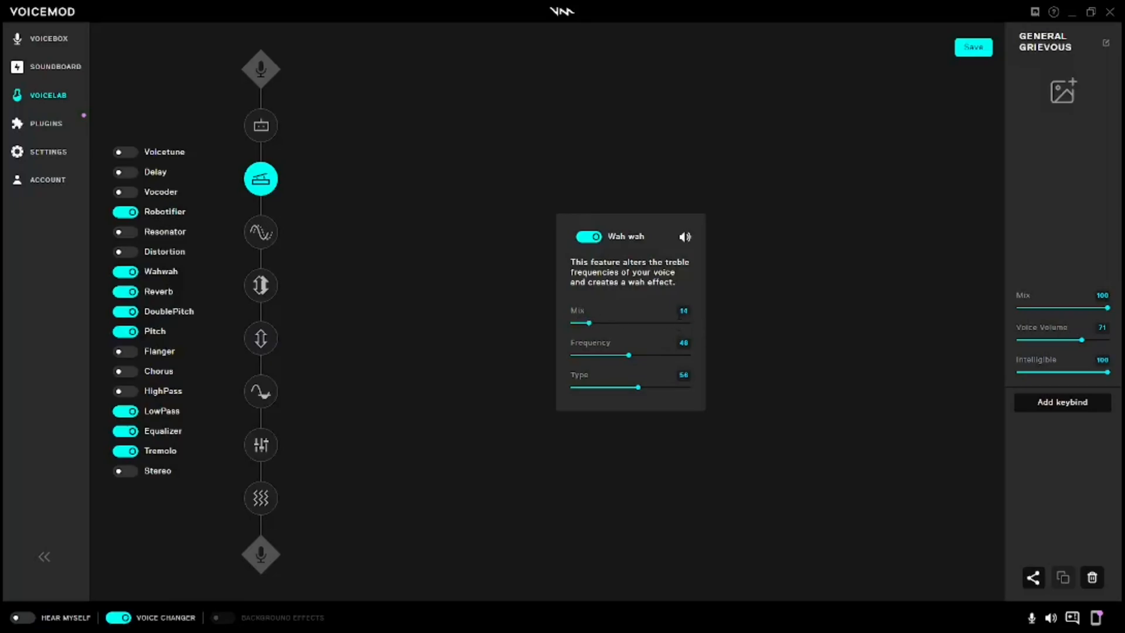
mouse_move(608, 350)
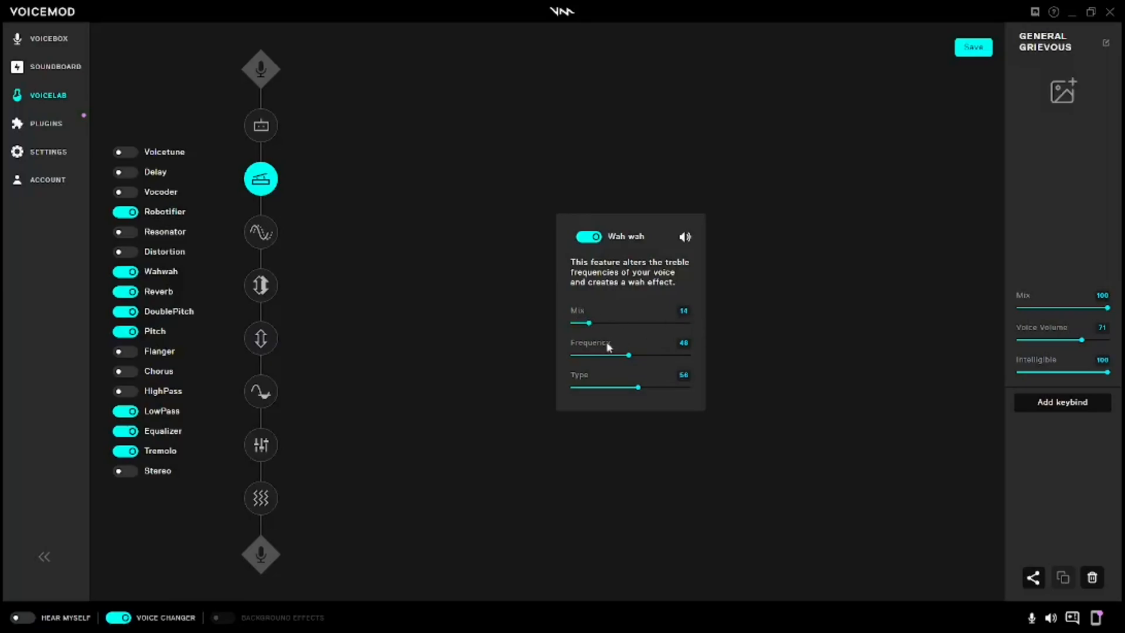
mouse_move(694, 354)
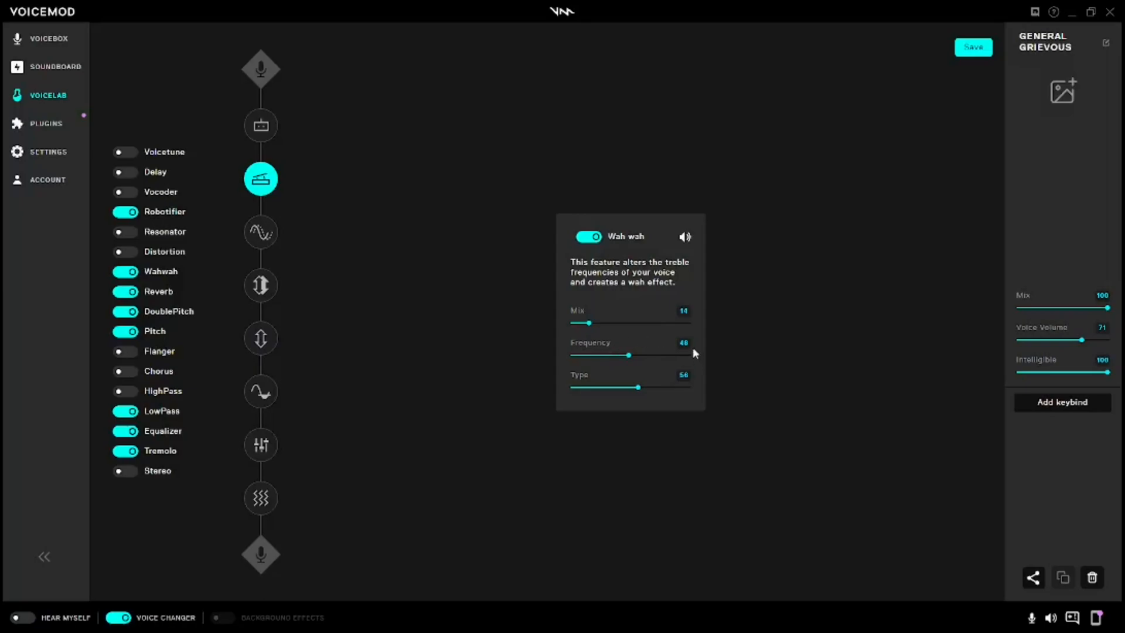
mouse_move(571, 370)
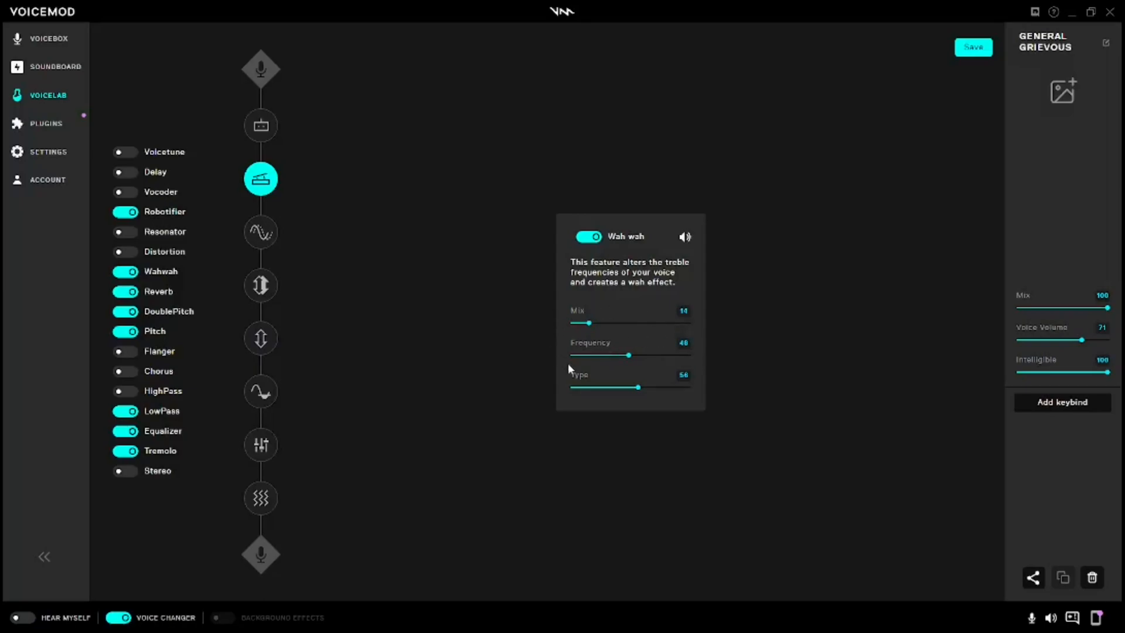
mouse_move(661, 374)
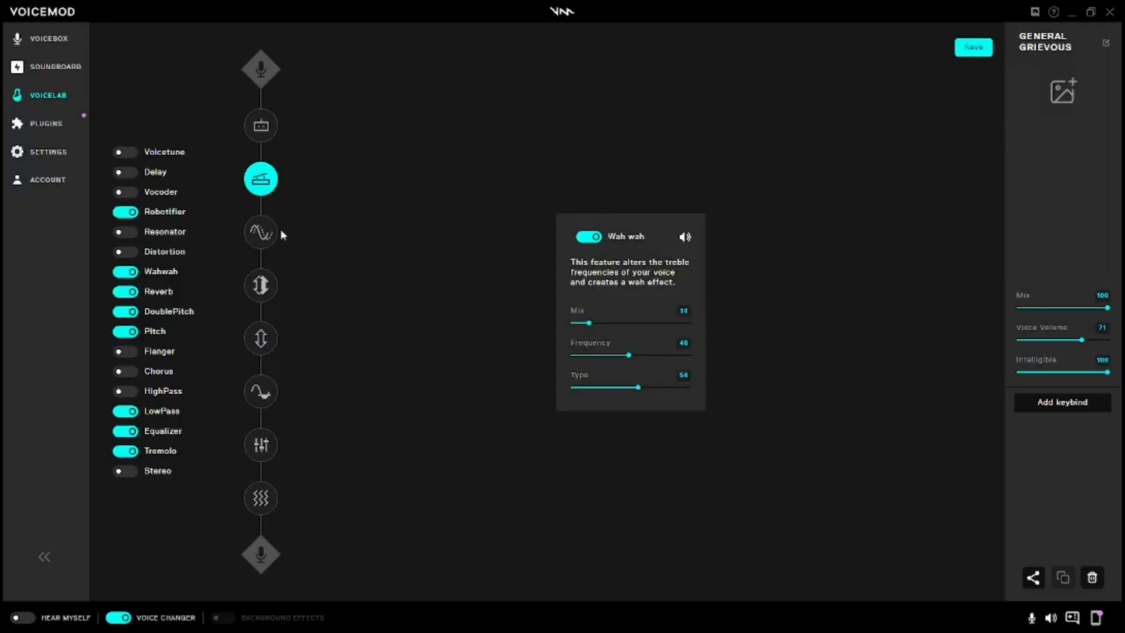
mouse_move(263, 231)
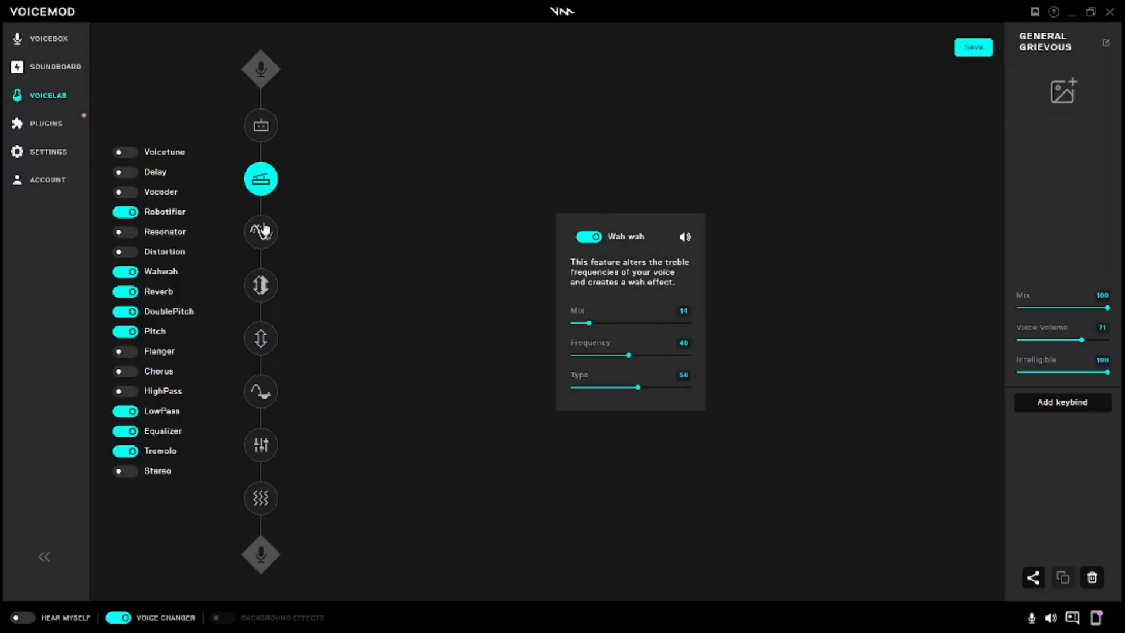
Step: Show the Reverb effect: Mix 4, Room Size 1, effect on
click(261, 232)
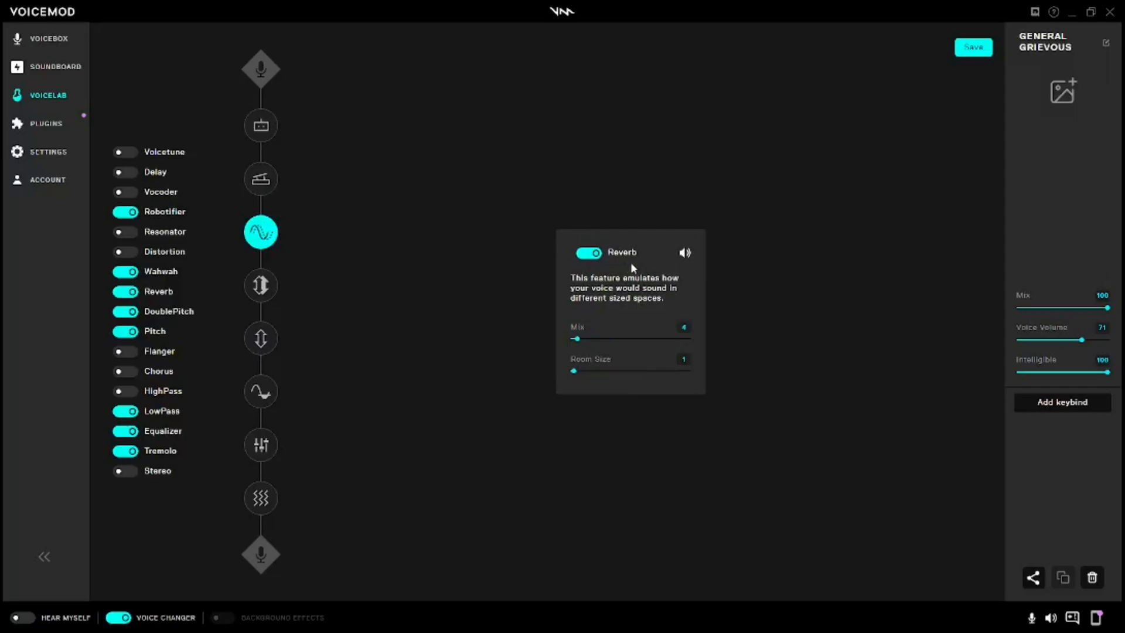
mouse_move(617, 333)
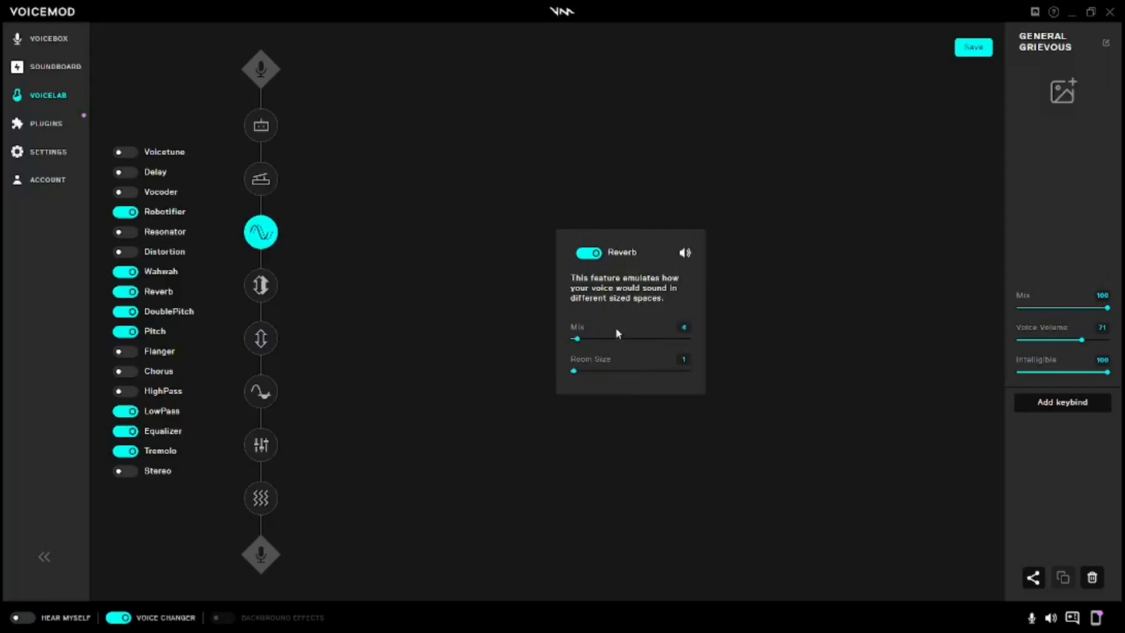
mouse_move(603, 366)
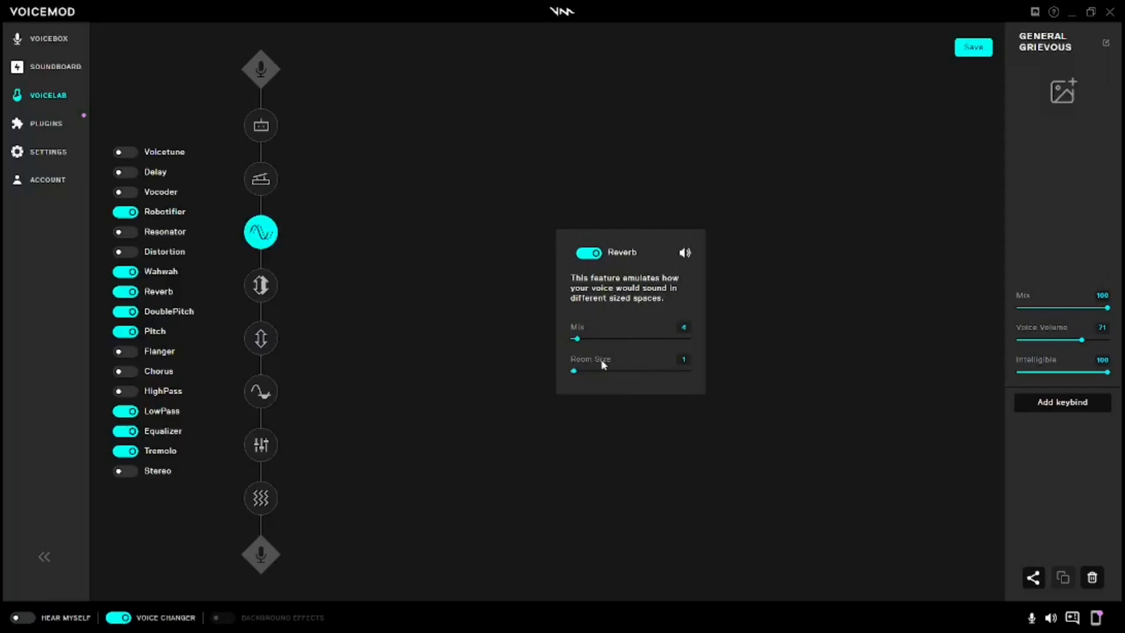
mouse_move(492, 340)
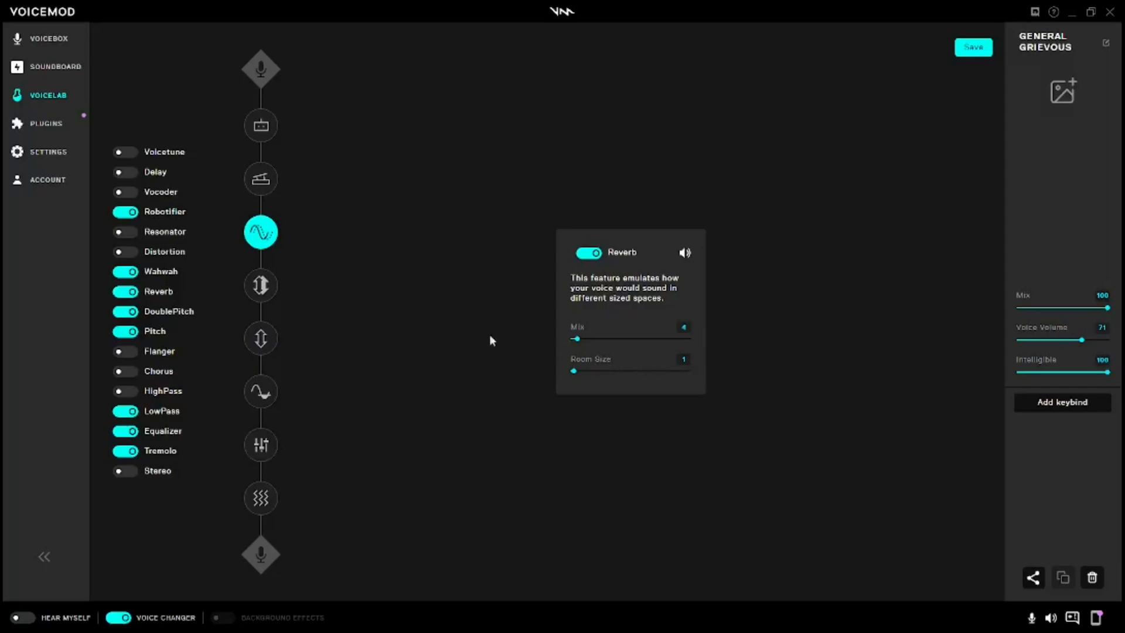
Step: Show the Double Pitch effect: Mix I/II 100, Pitch I/II 75, Humanize on
click(260, 285)
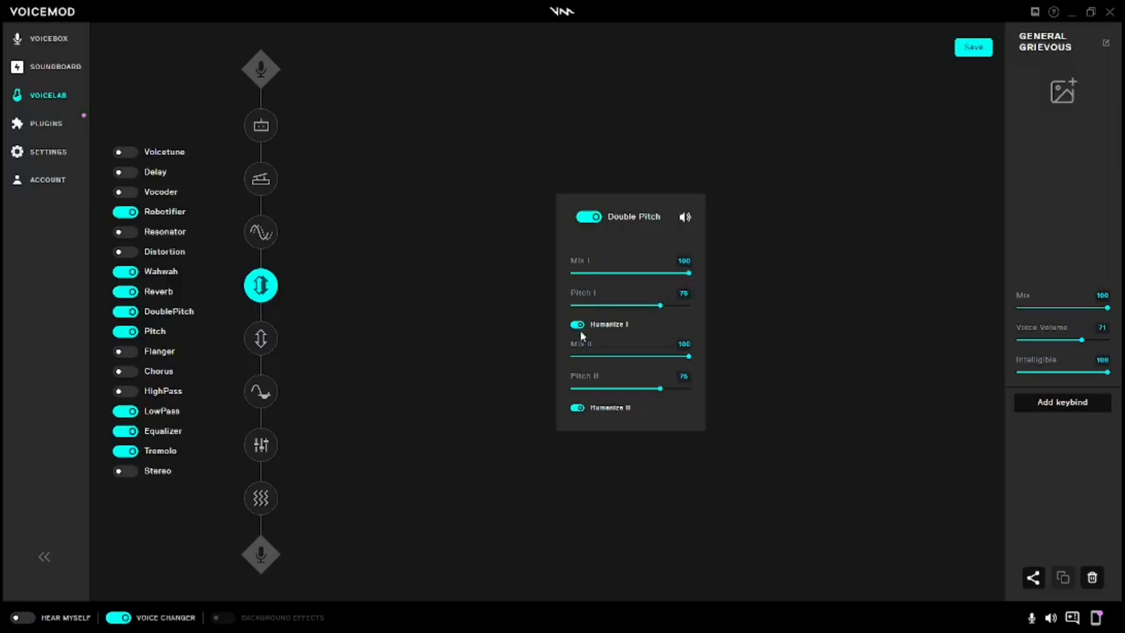
mouse_move(588, 351)
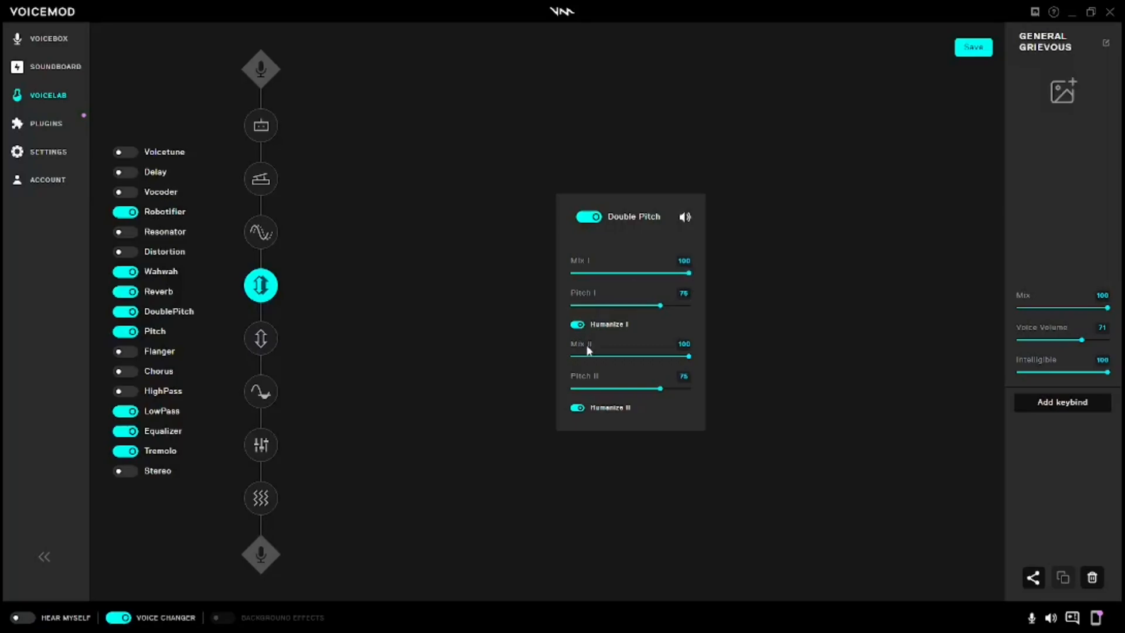
mouse_move(687, 358)
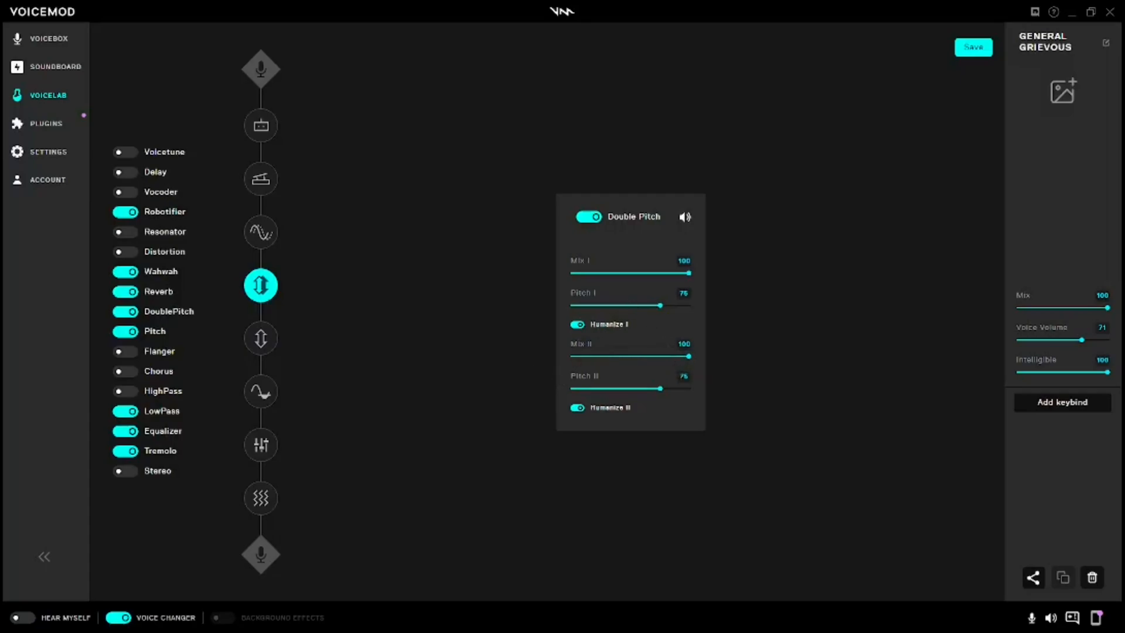
mouse_move(613, 419)
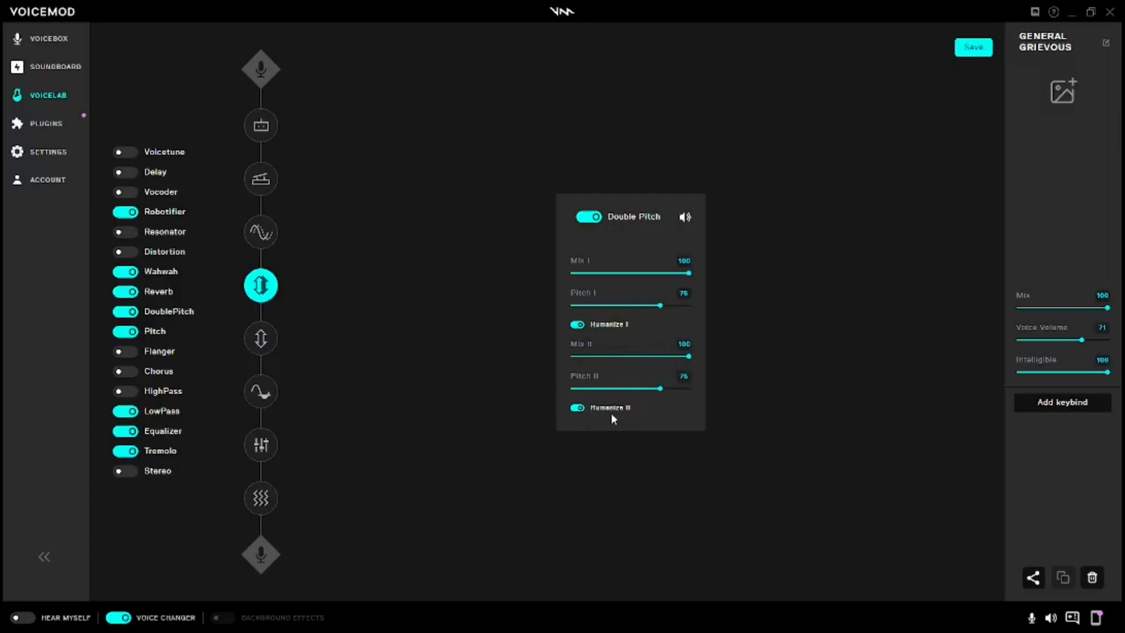
mouse_move(260, 340)
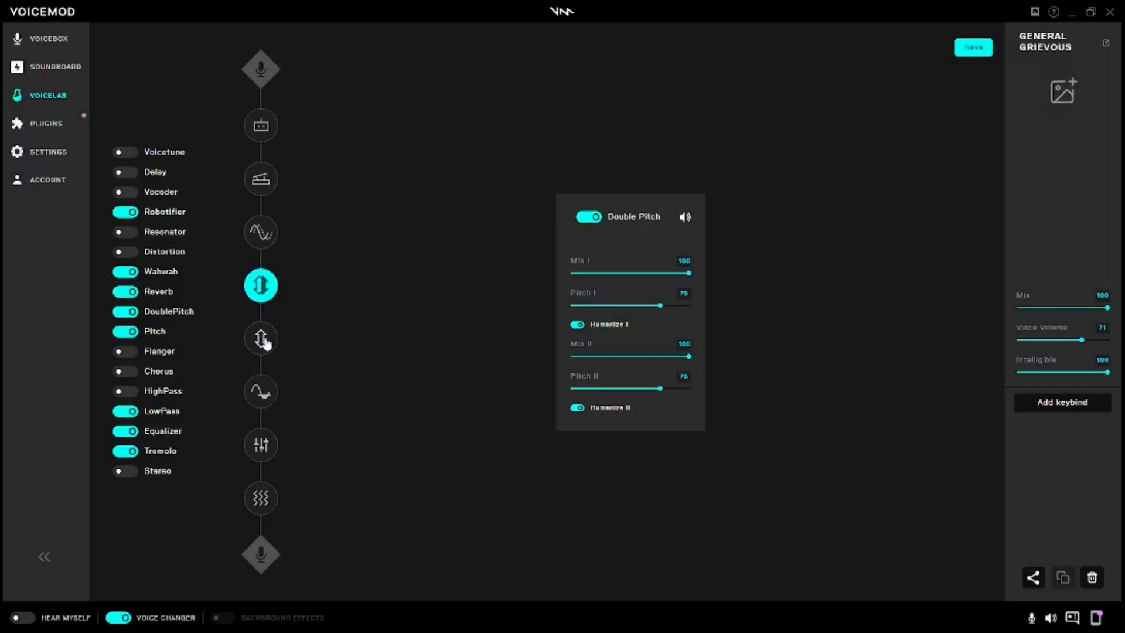
Step: Show the Pitch effect: Mix 100, Pitch 25, Humanize off
click(260, 338)
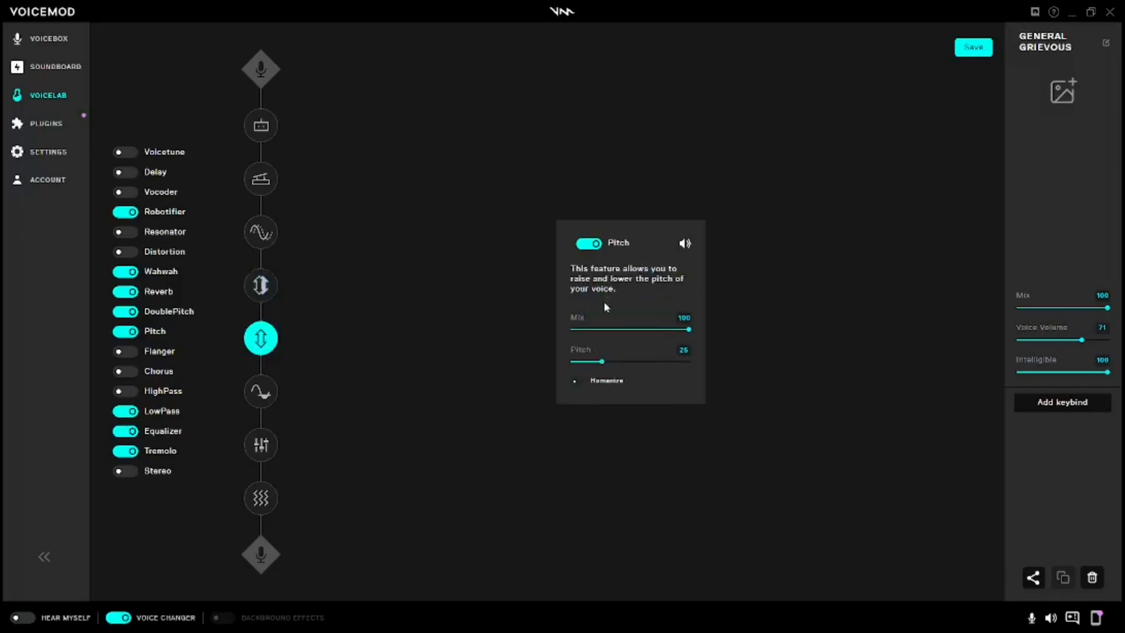
mouse_move(686, 340)
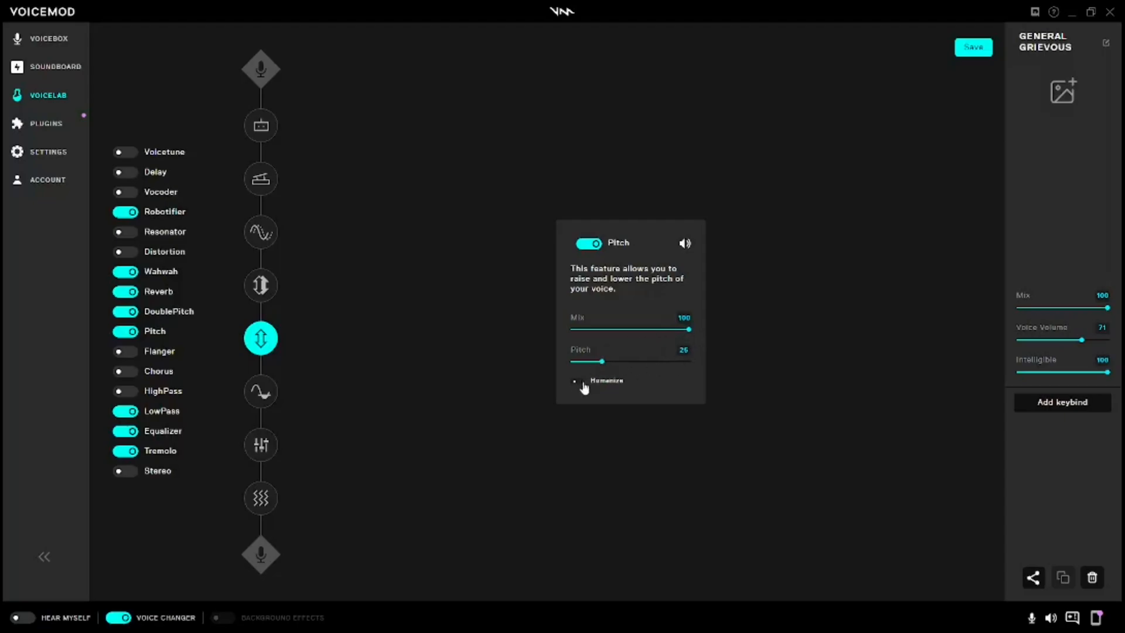
Step: Show the Low Pass effect: Mix 30, Frequency 100, effect on
click(260, 391)
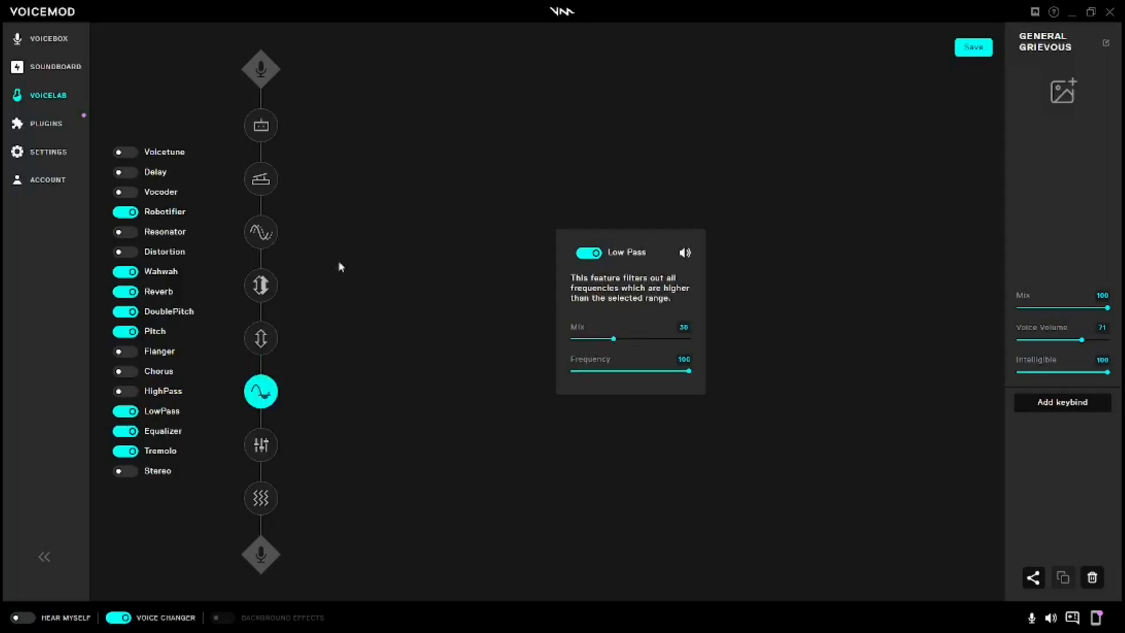
mouse_move(610, 359)
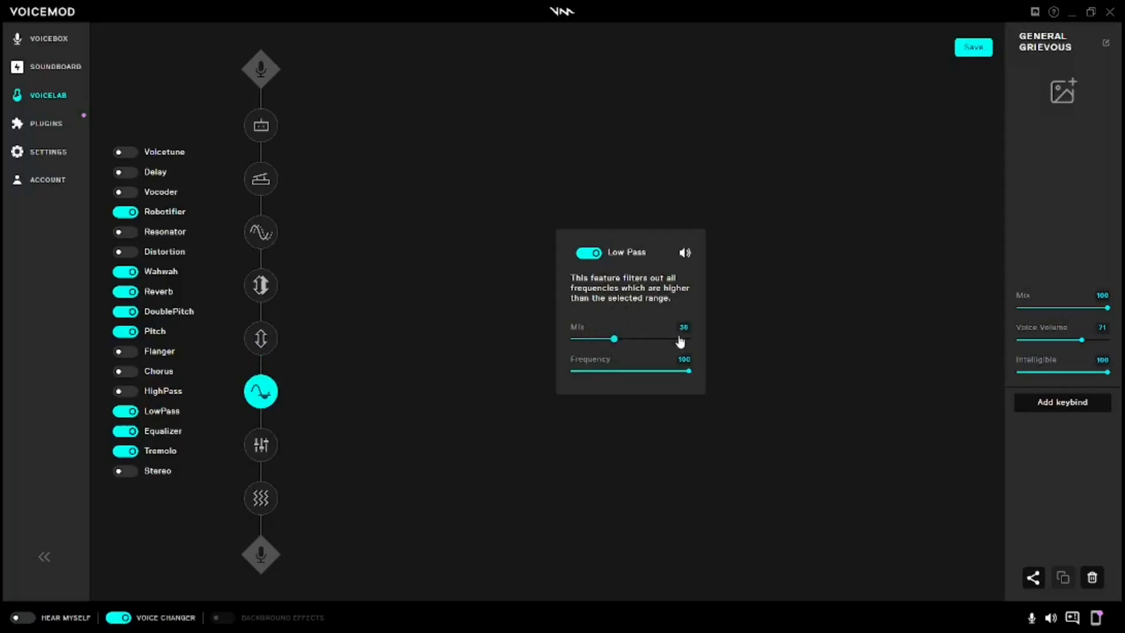
mouse_move(696, 354)
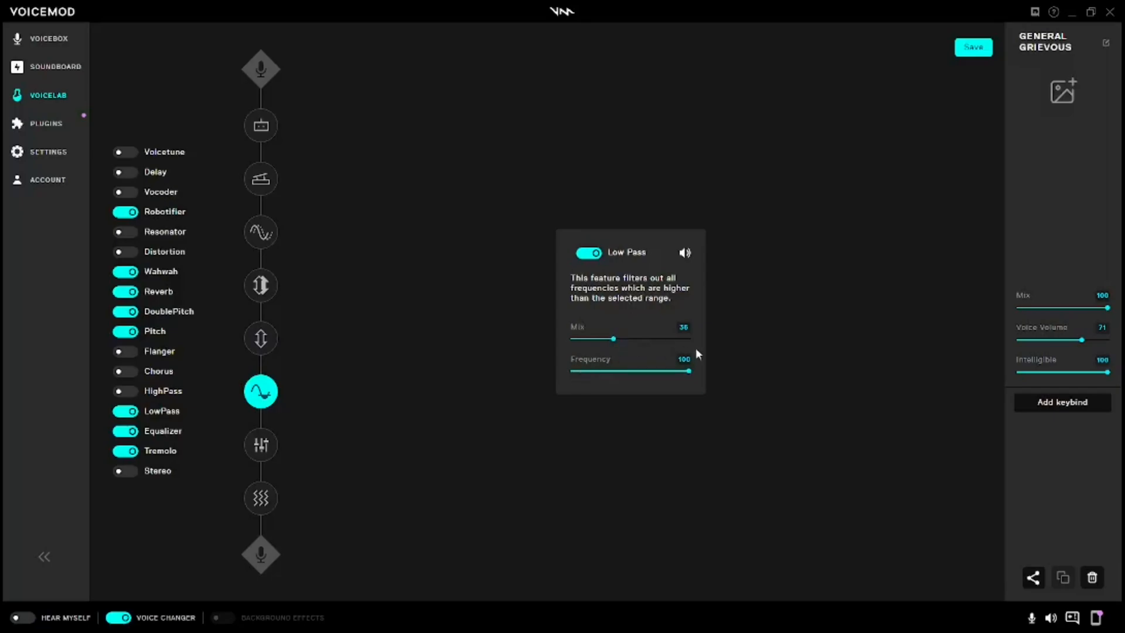
mouse_move(392, 421)
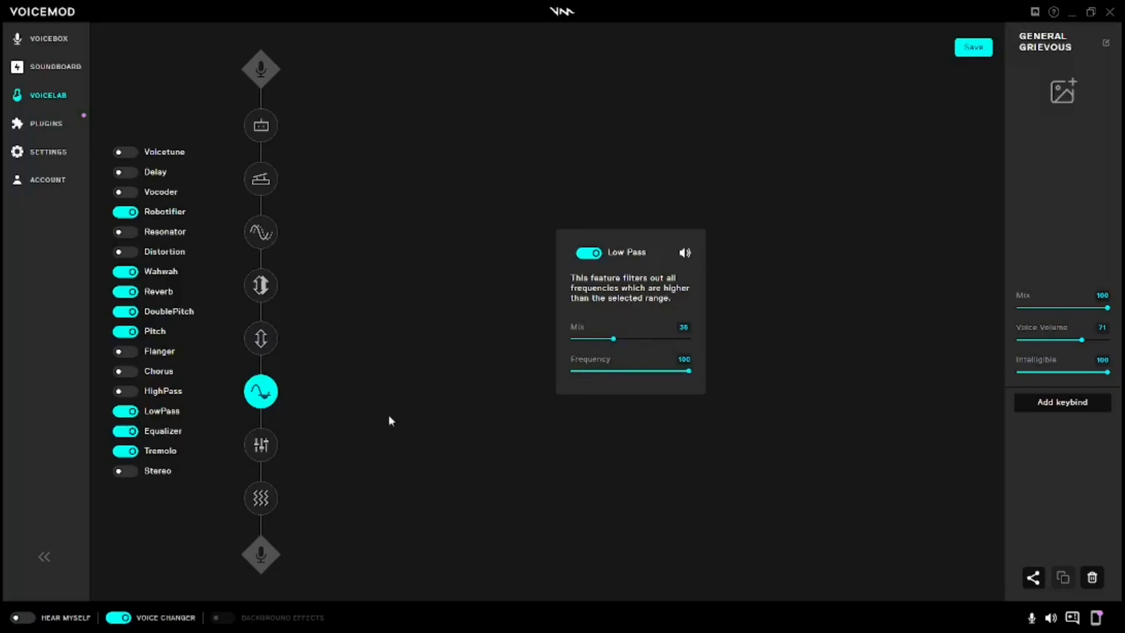
Step: Show the Equalizer: Mix 100, low 46/gain 44, mid 100/gain 100, high 49/gain 51
click(261, 446)
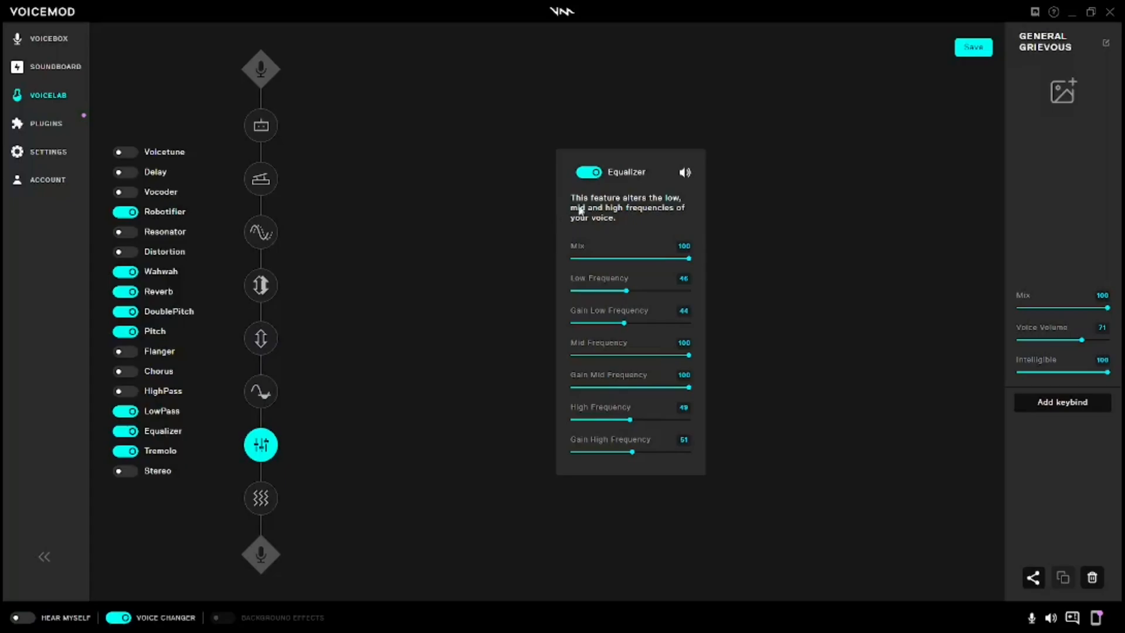
mouse_move(621, 263)
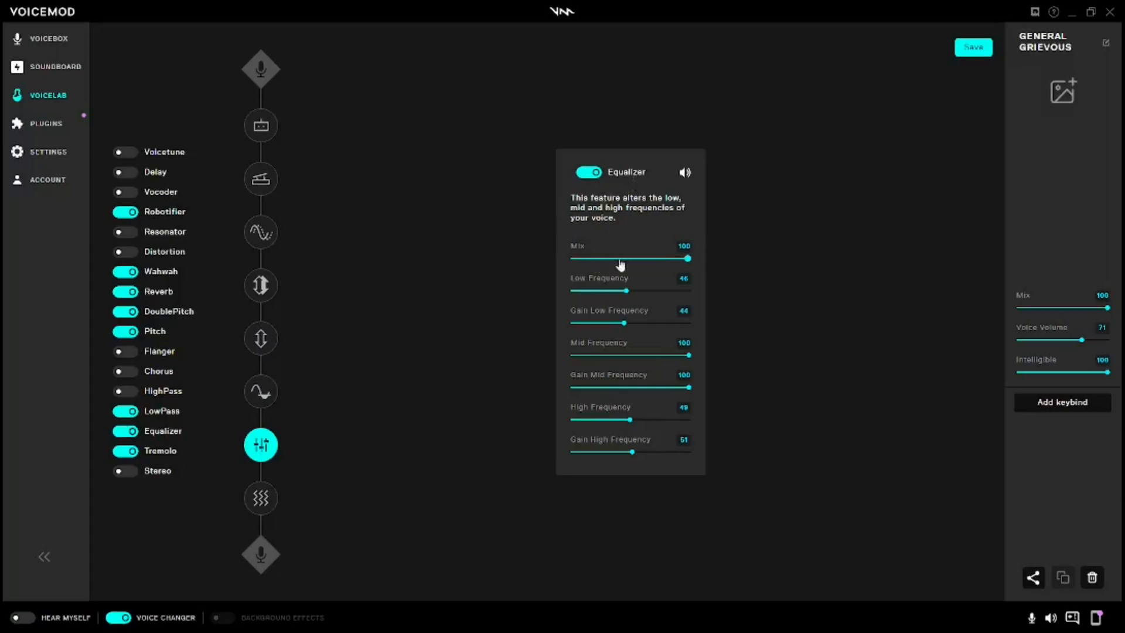
mouse_move(671, 271)
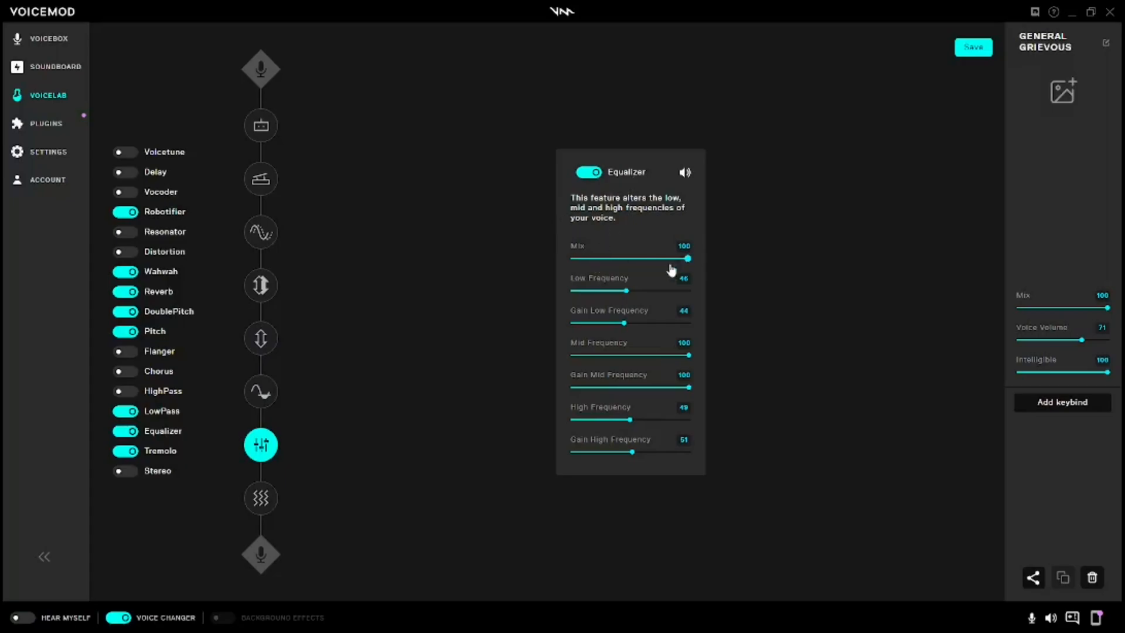
mouse_move(693, 284)
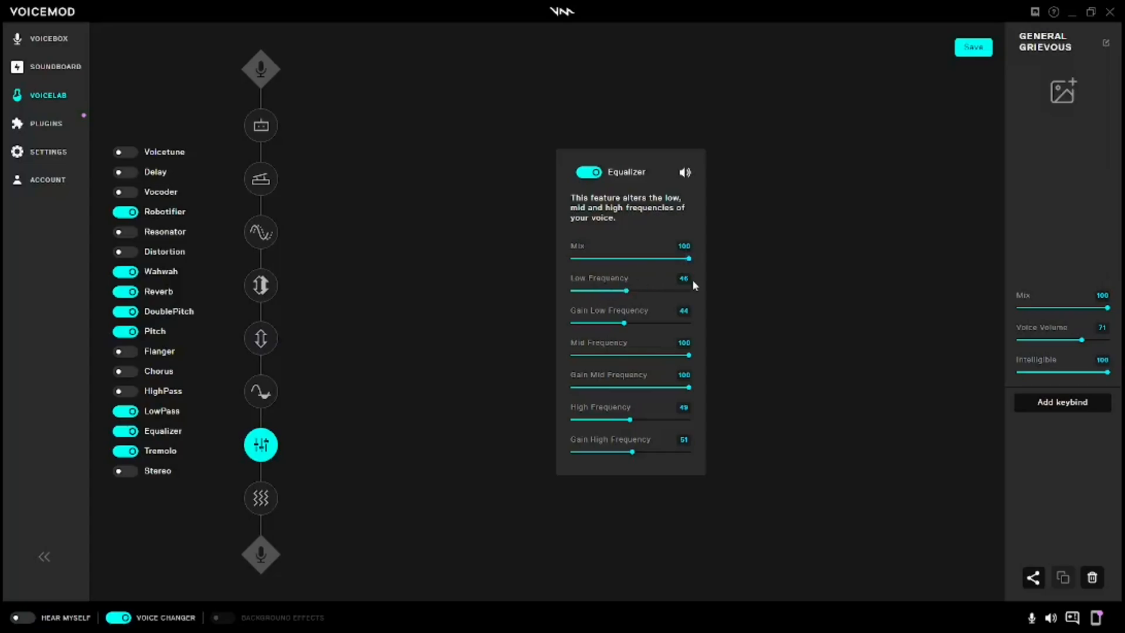
mouse_move(689, 325)
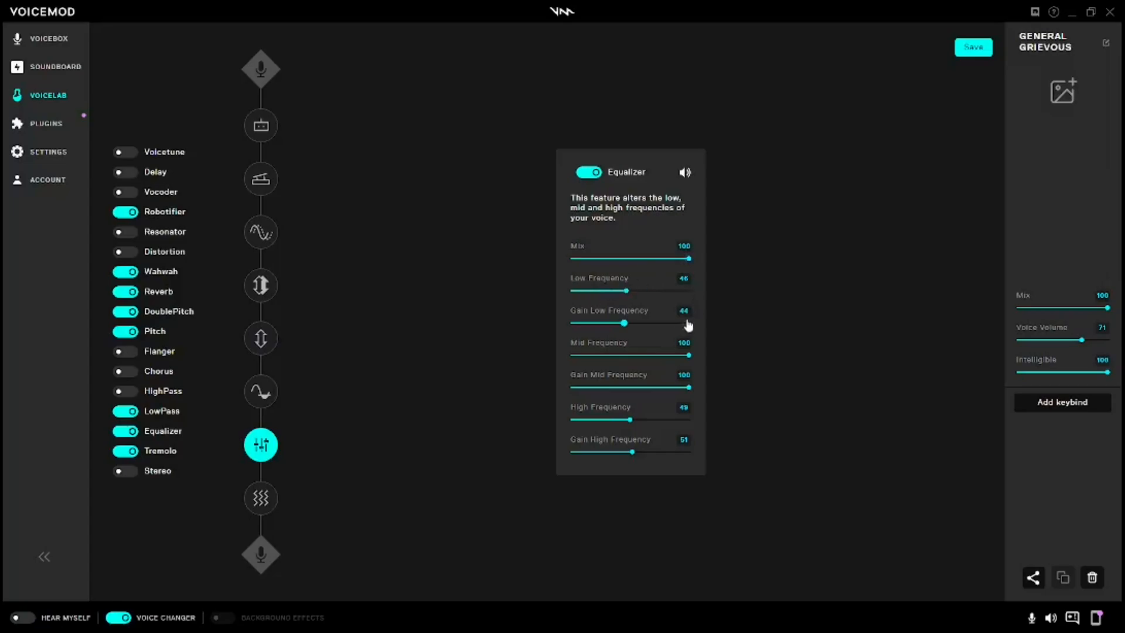
mouse_move(702, 320)
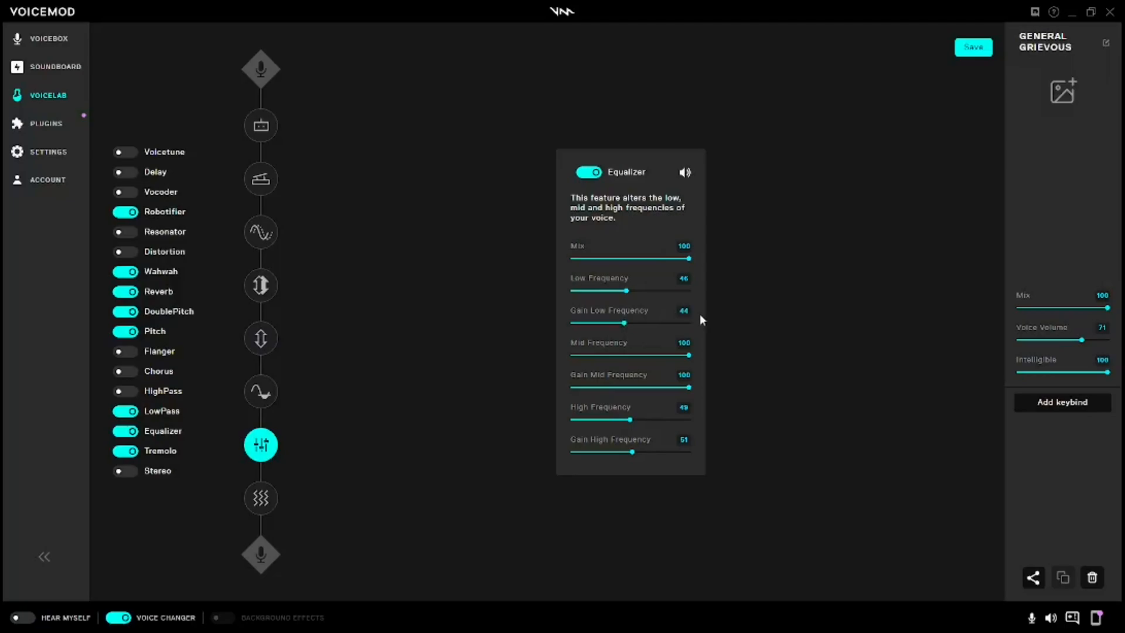
mouse_move(625, 351)
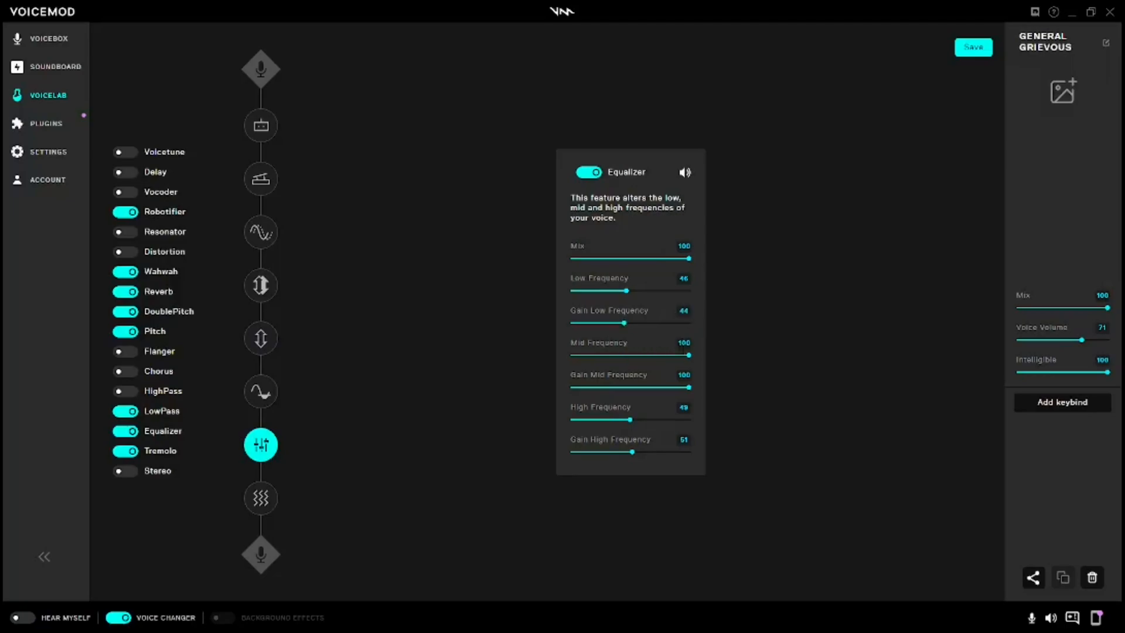
mouse_move(677, 374)
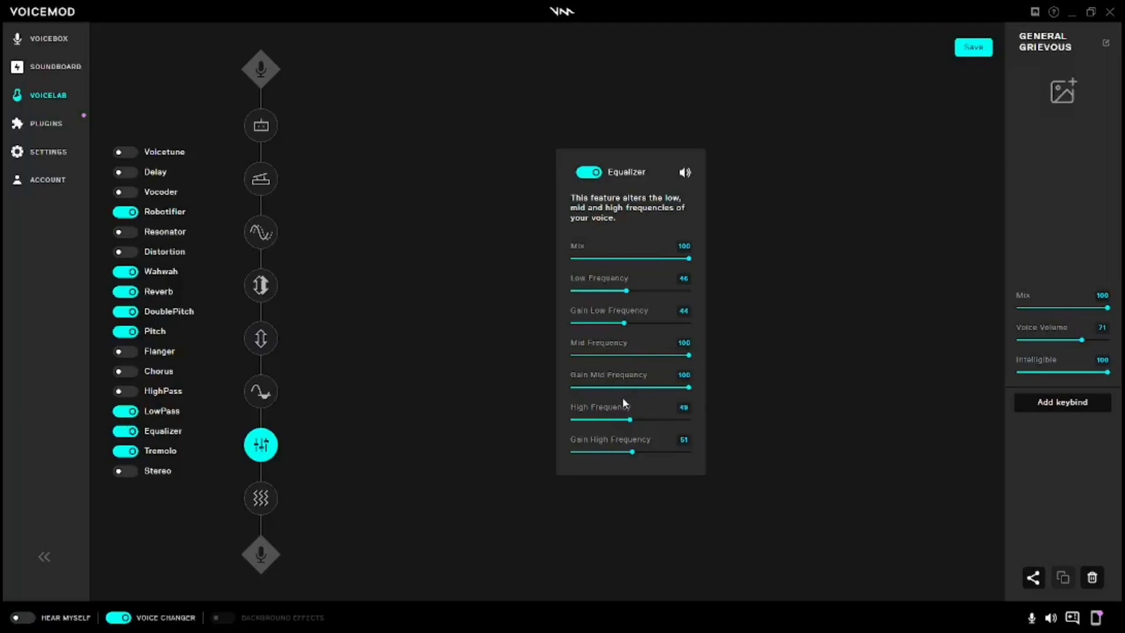
mouse_move(619, 445)
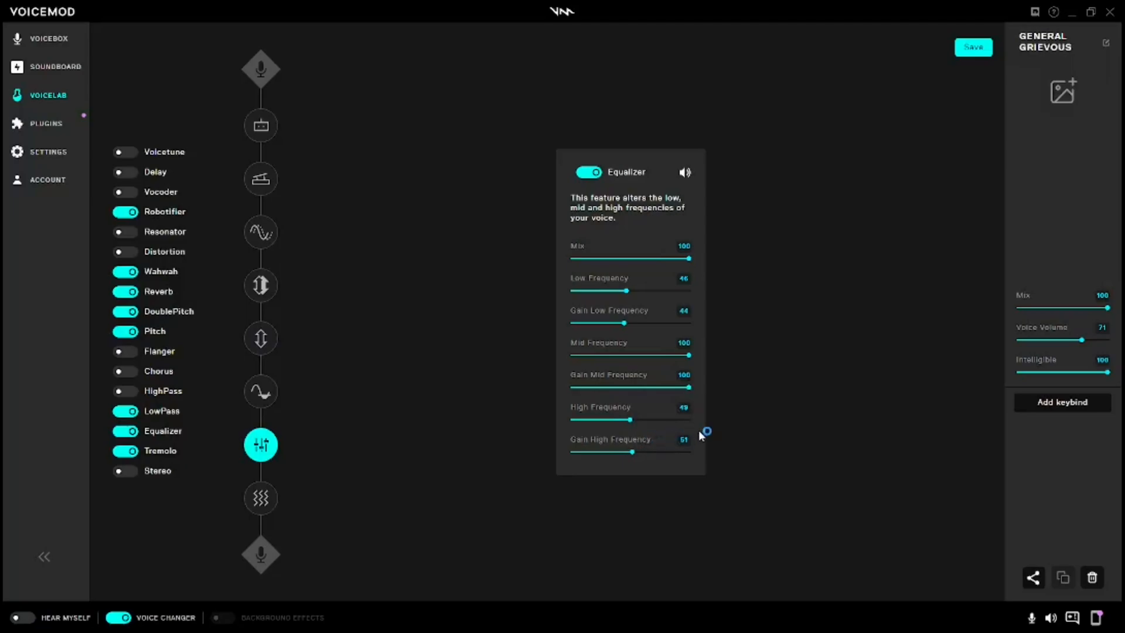
mouse_move(260, 498)
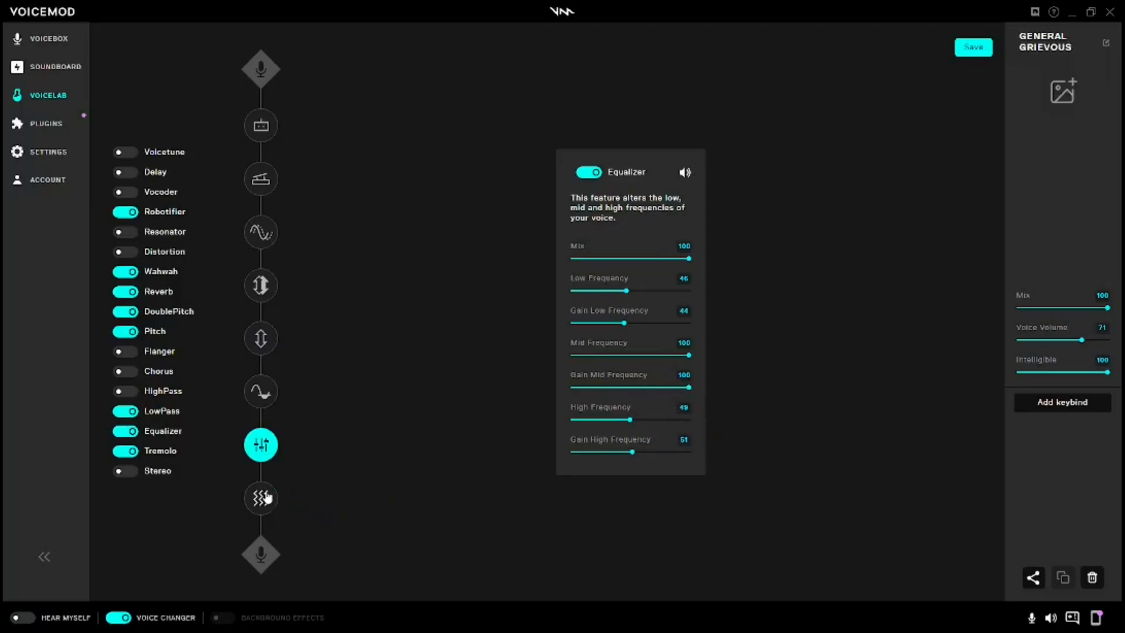
Step: Show the Tremolo effect: Mix 4, Velocity 2, effect on
click(260, 498)
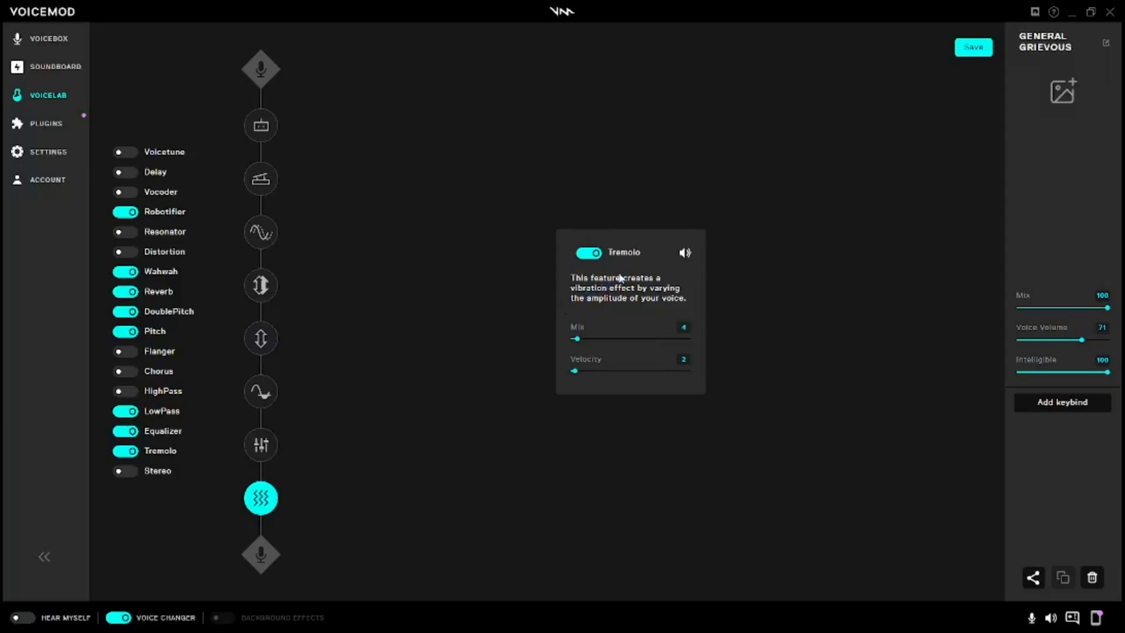
mouse_move(626, 270)
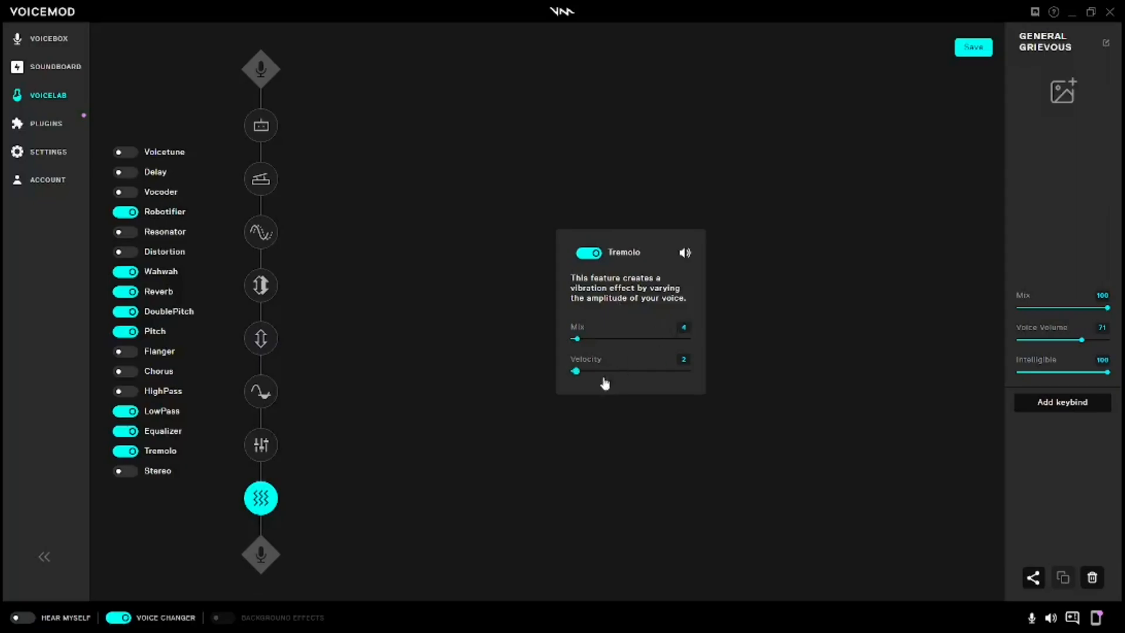
mouse_move(660, 365)
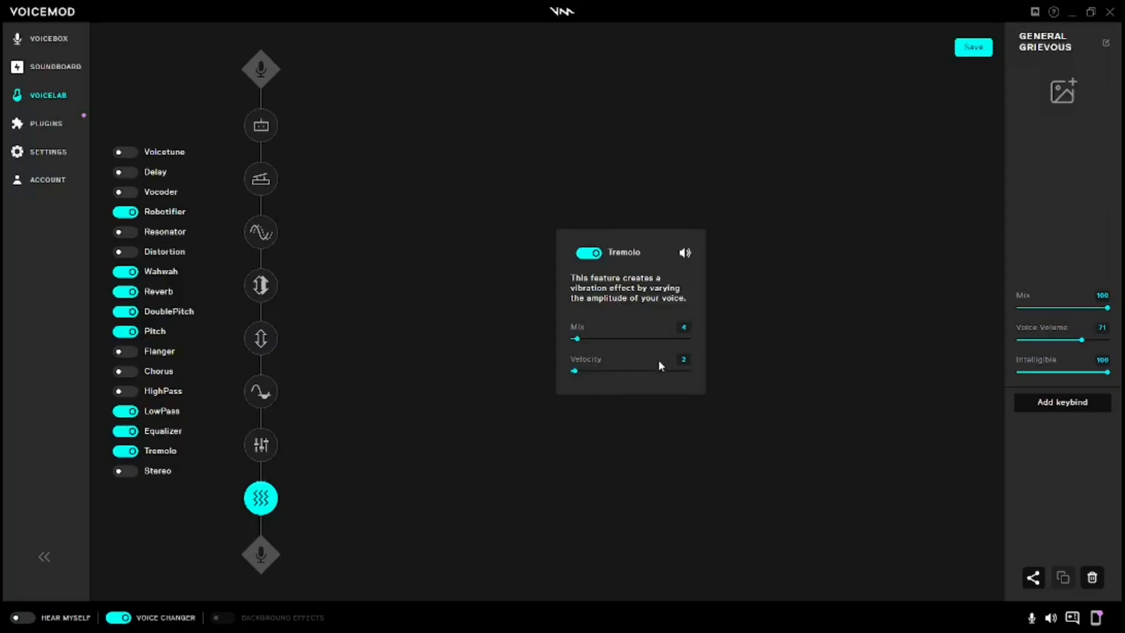
mouse_move(590, 368)
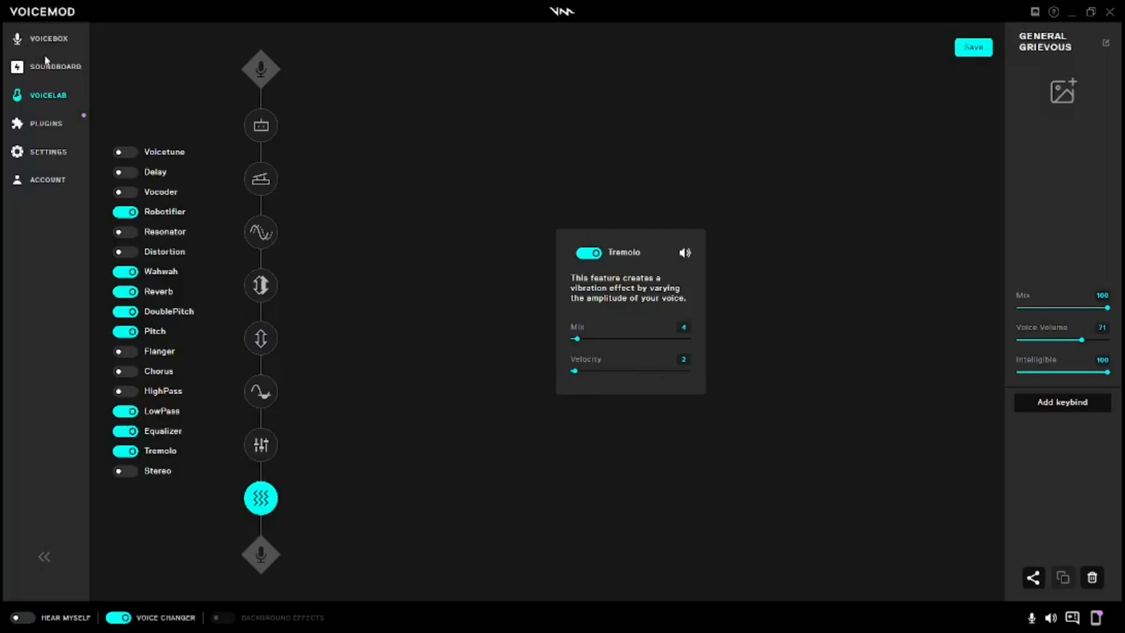
Step: Return via Soundboard to Voicebox and choose General grievous as the current custom voice
click(49, 66)
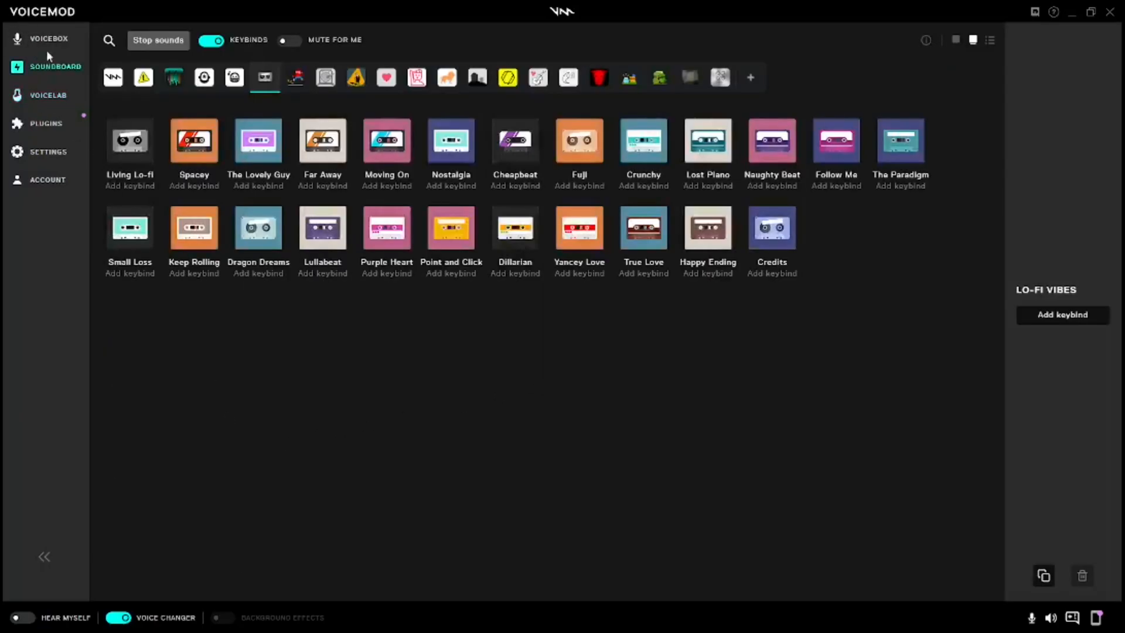
click(47, 39)
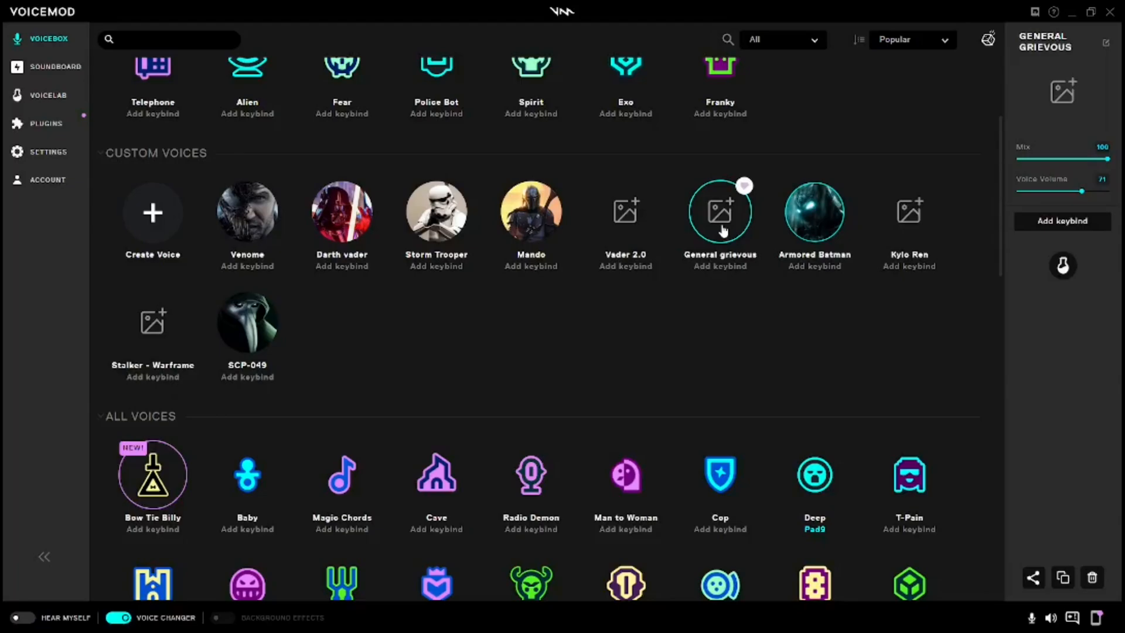
click(48, 179)
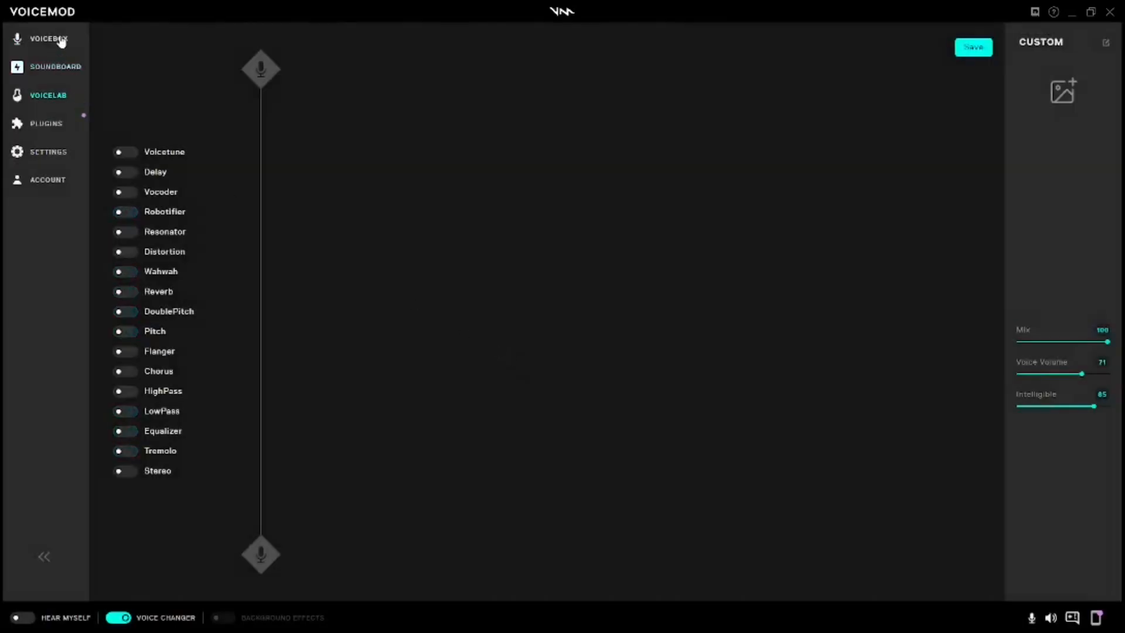
click(46, 40)
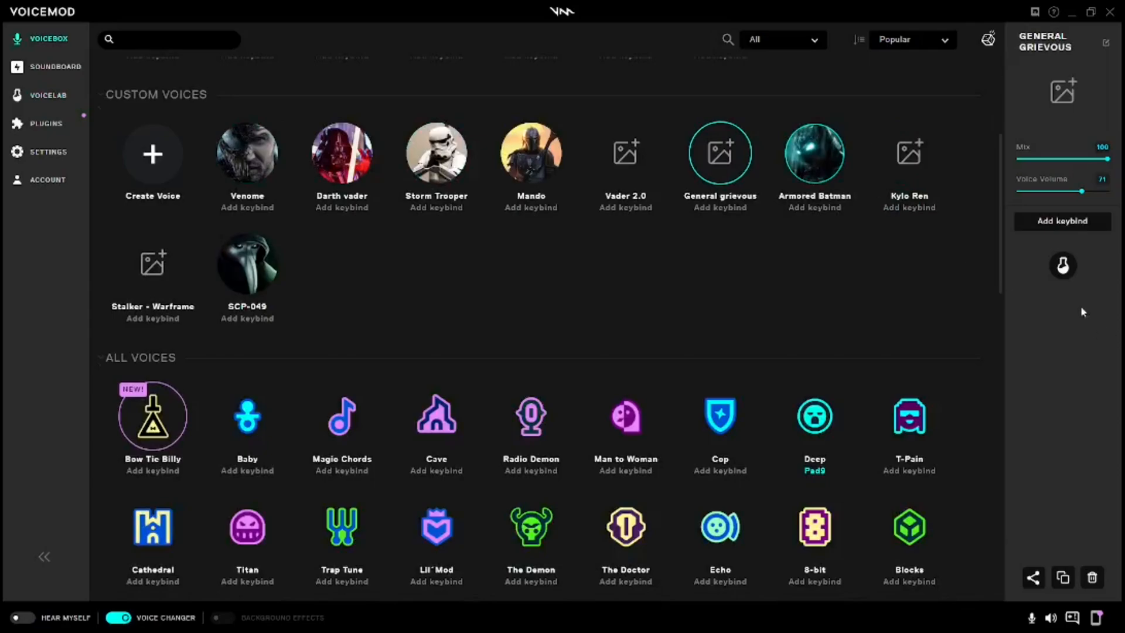
Step: Reopen General Grievous in Voicelab and nudge the Robotifier Mix up, then back to 31
click(47, 95)
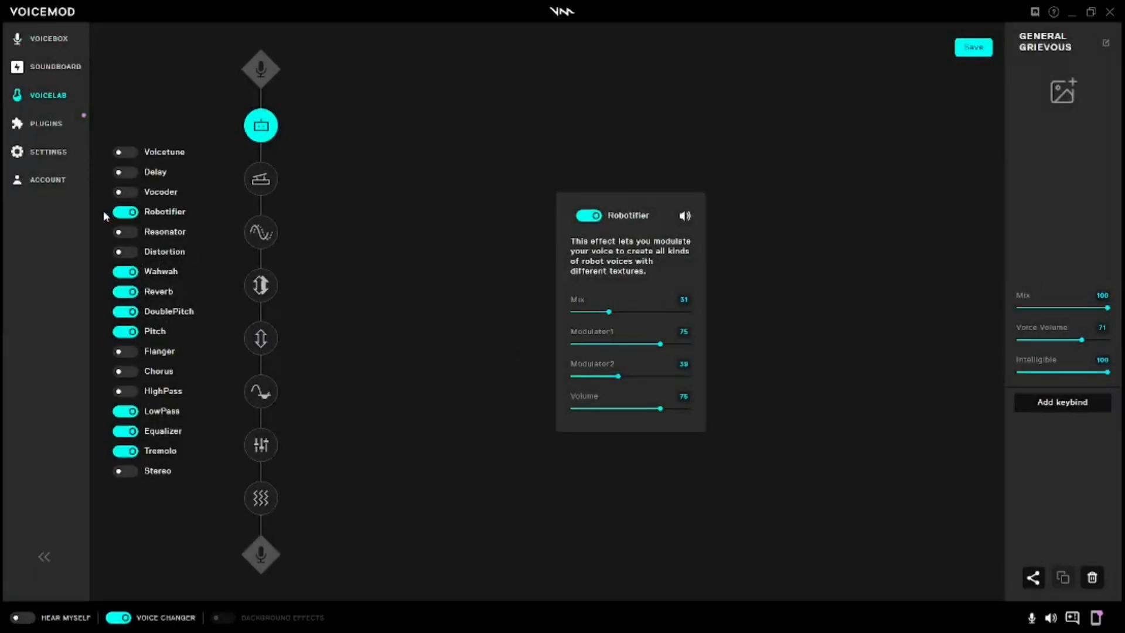
mouse_move(109, 164)
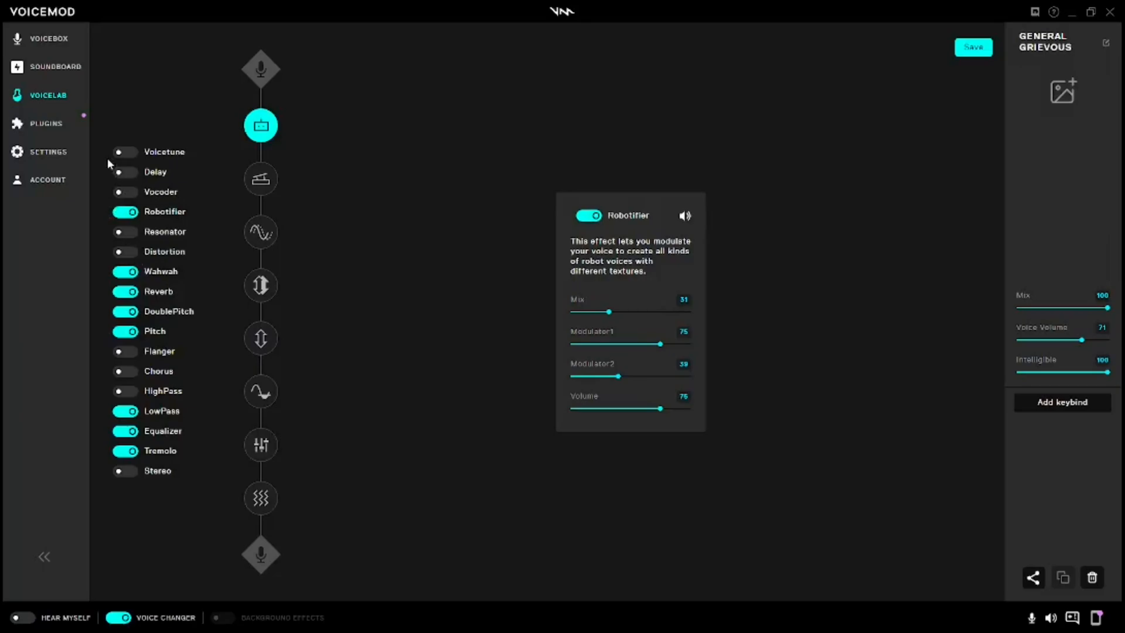
mouse_move(621, 316)
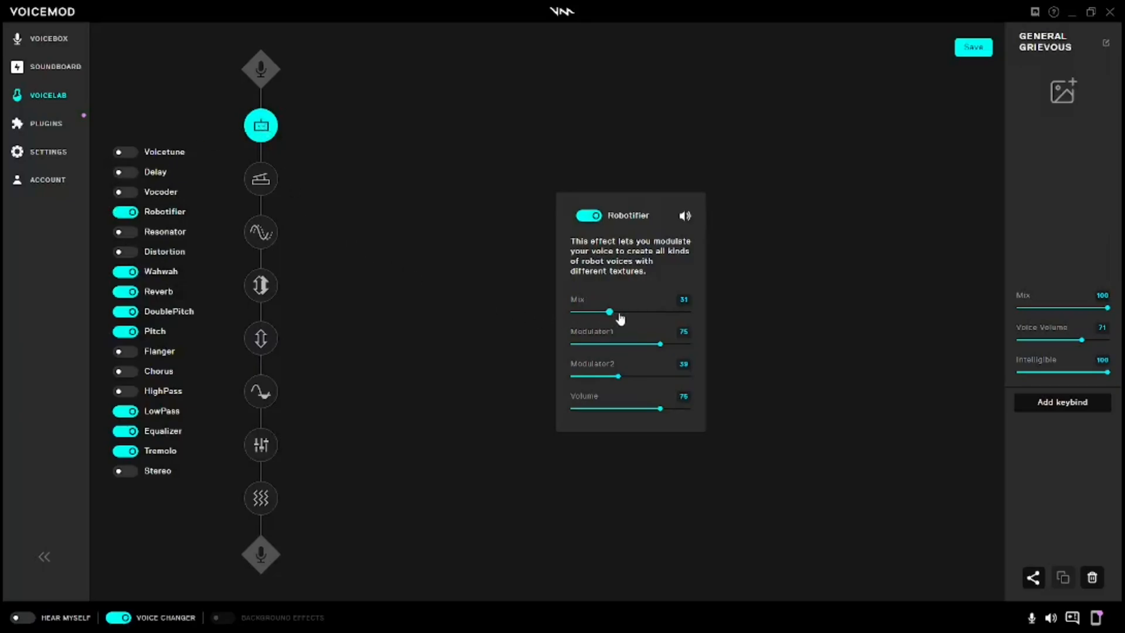
drag(609, 311, 635, 311)
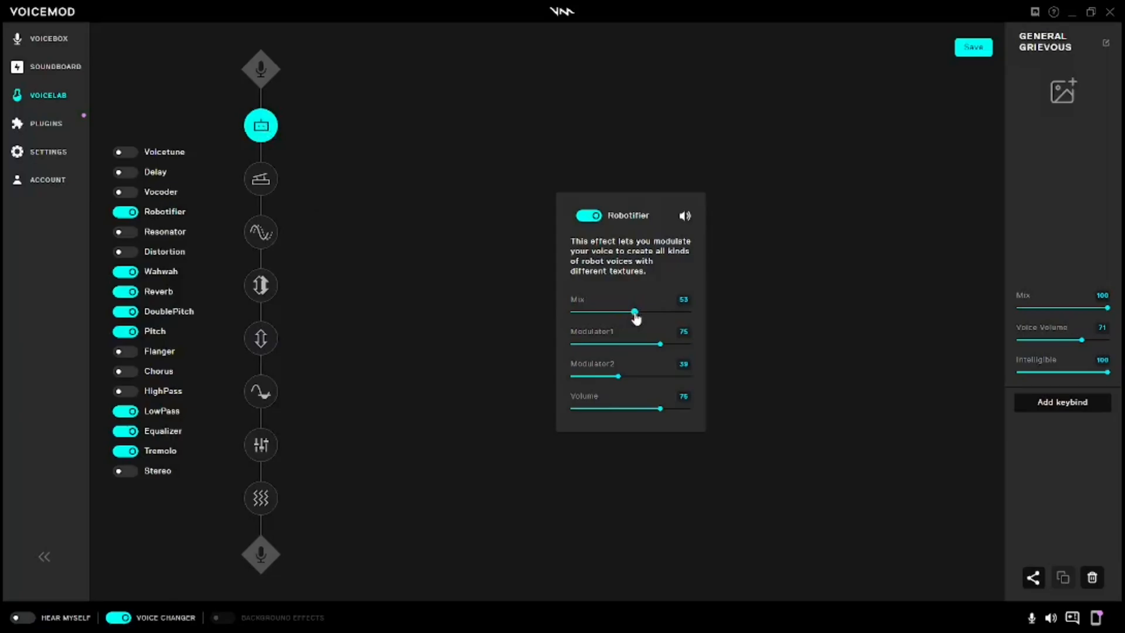
drag(635, 313, 612, 313)
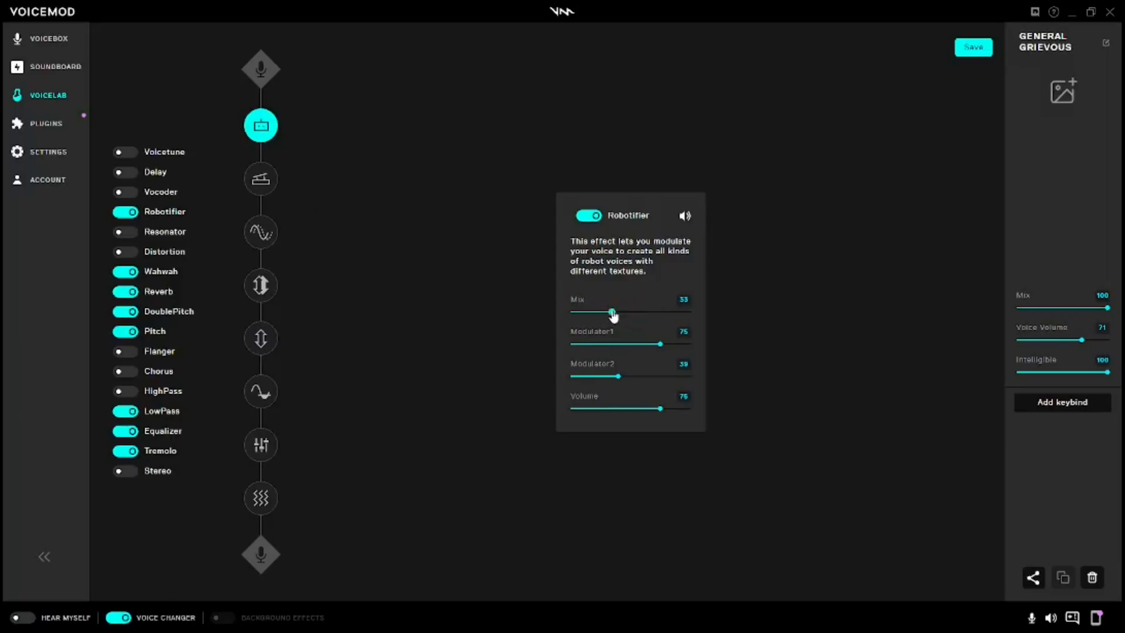
drag(612, 312, 608, 312)
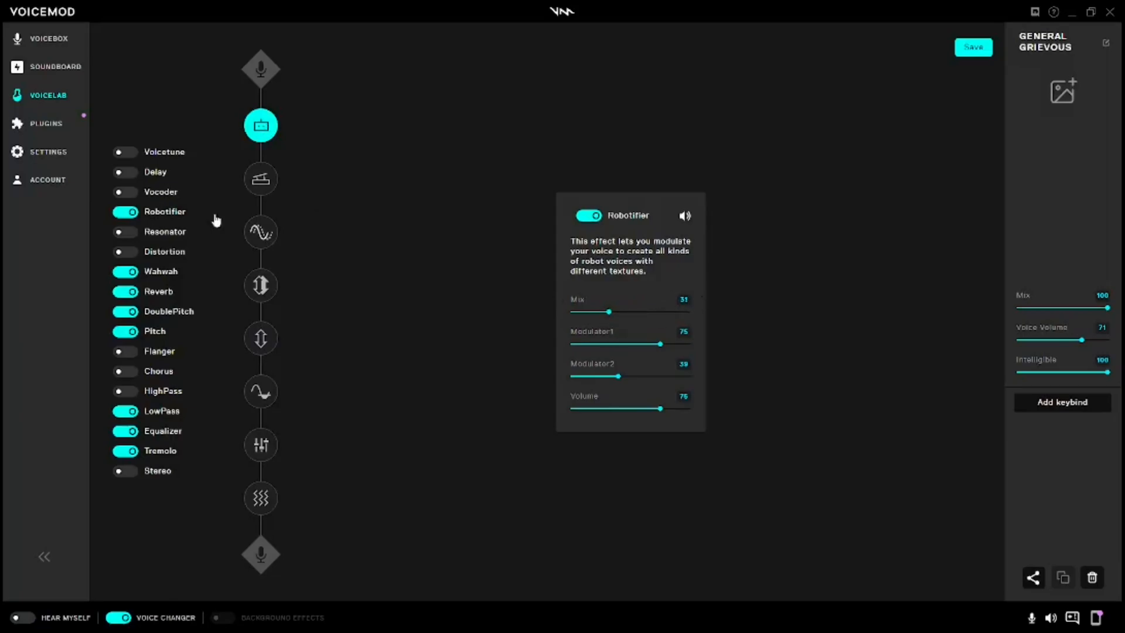
mouse_move(155, 205)
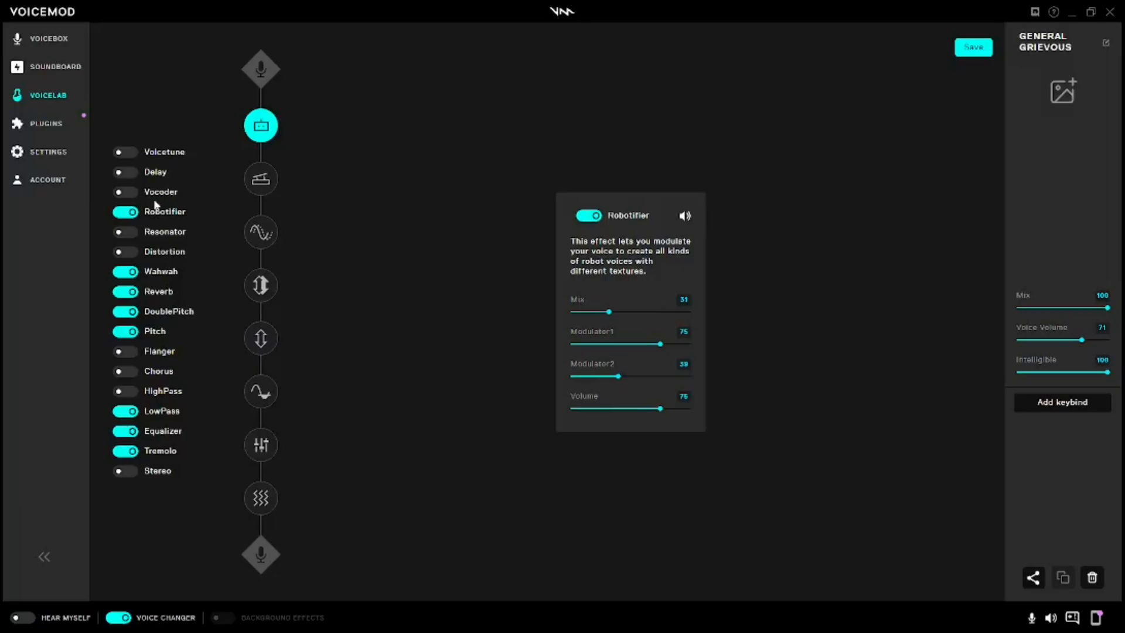
mouse_move(30, 76)
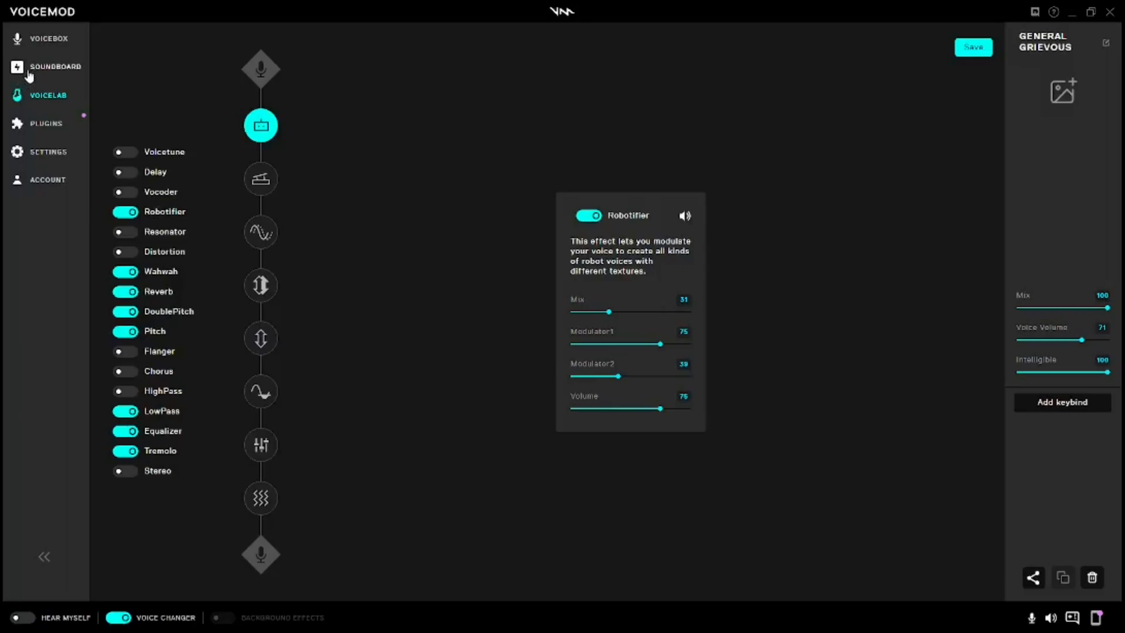
Step: Visit the Soundboard briefly, then return to the Voicebox voice library
click(51, 66)
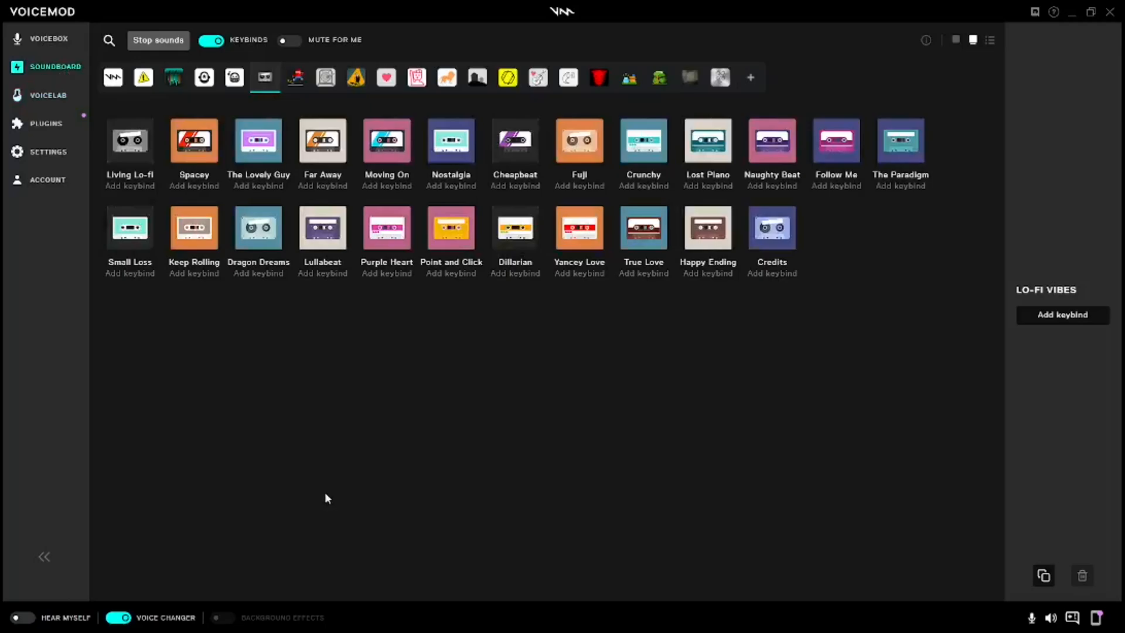
mouse_move(286, 471)
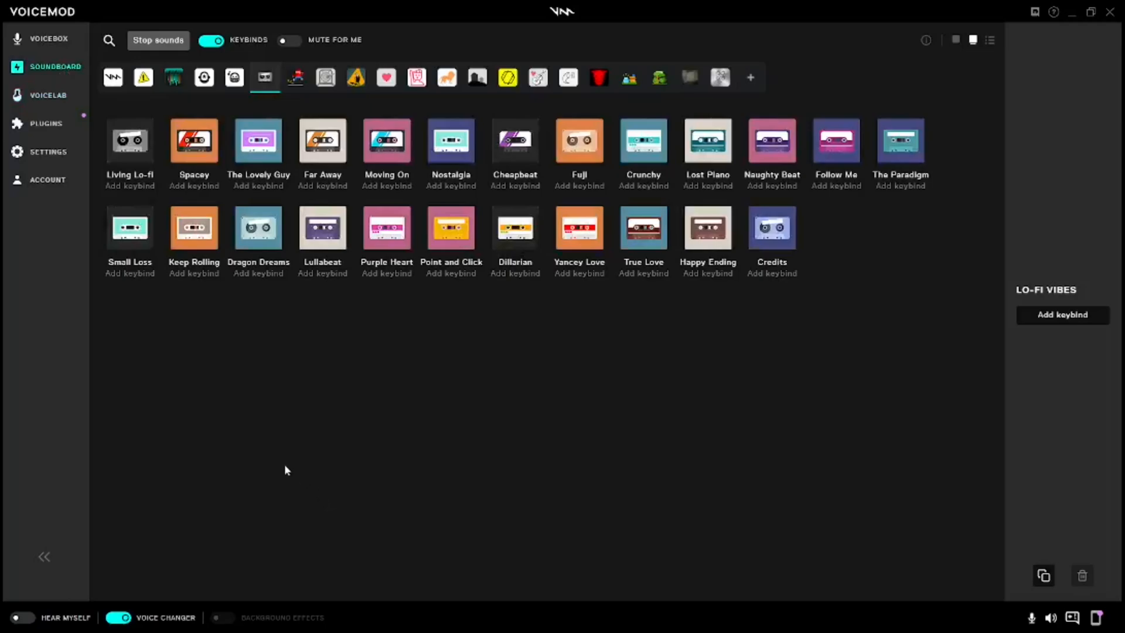
click(48, 39)
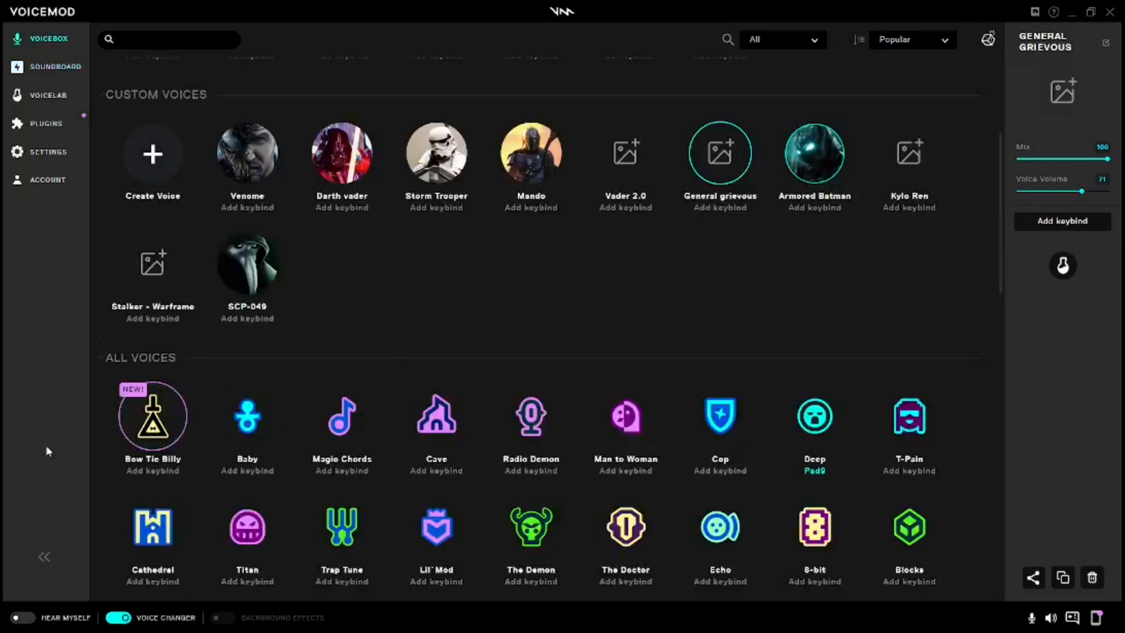
Step: Switch Hear Myself on to demo the General Grievous voice
click(26, 616)
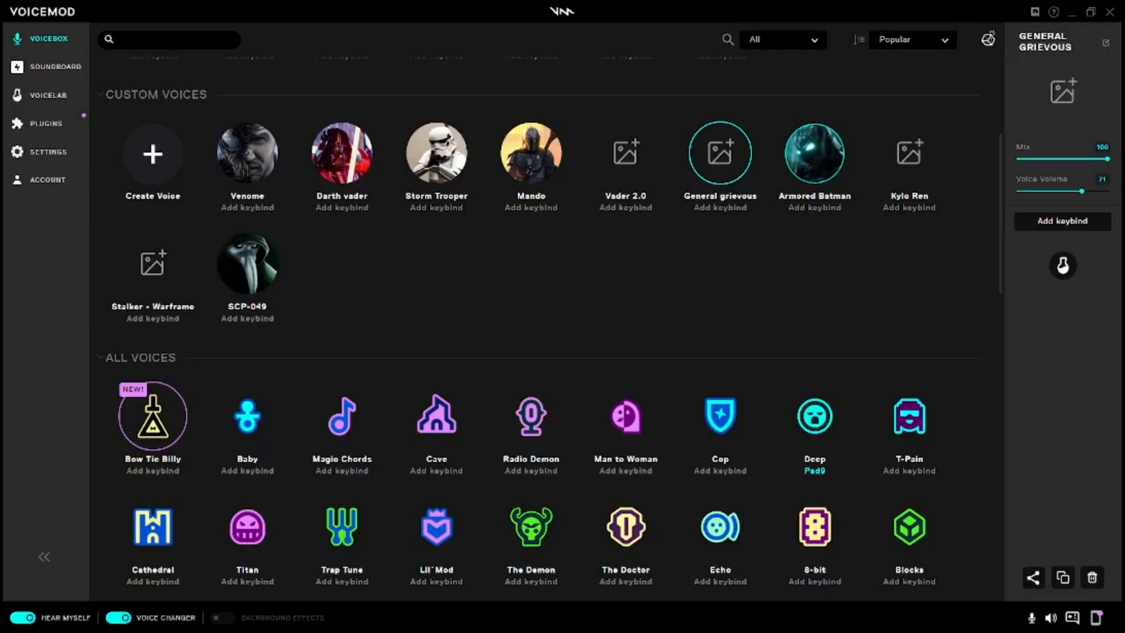
Step: Switch Hear Myself off again, keeping General Grievous active
click(24, 616)
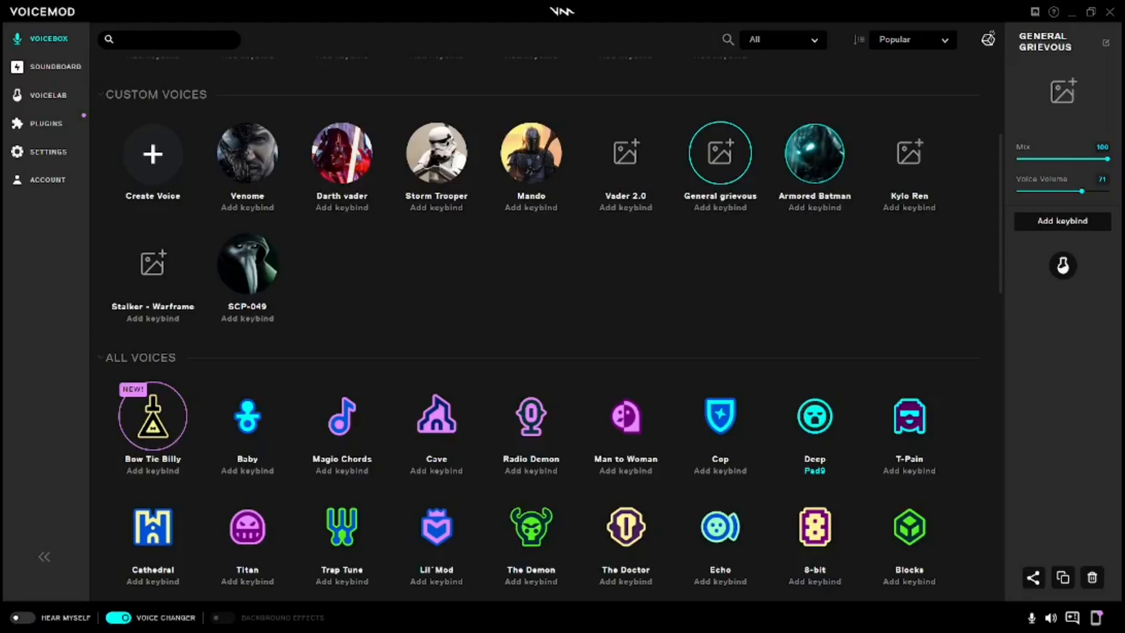
mouse_move(61, 432)
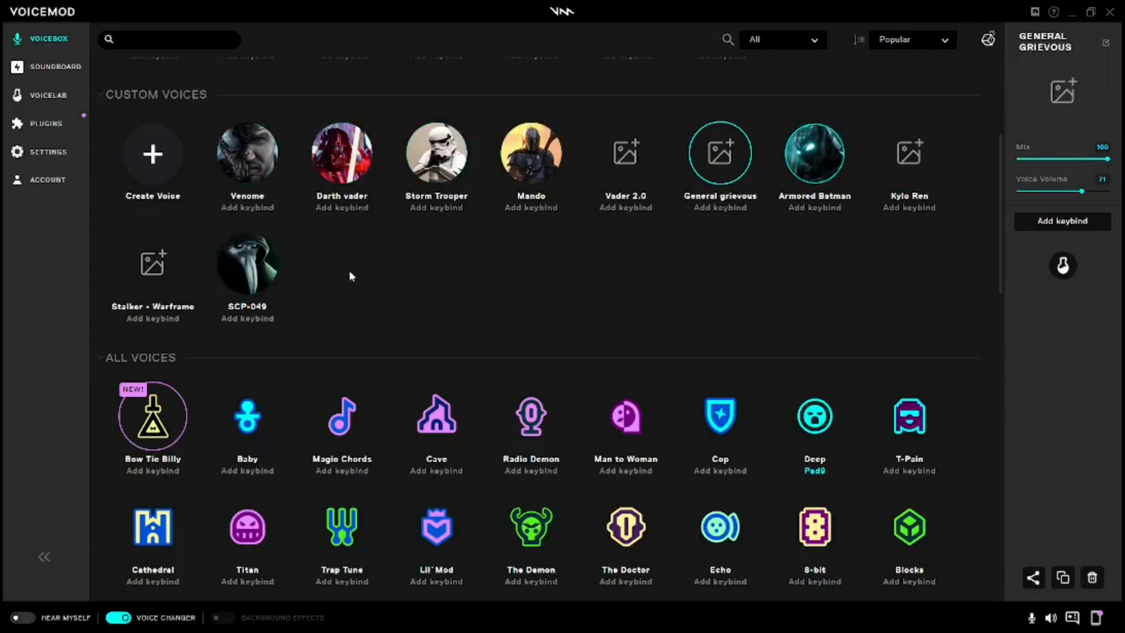
mouse_move(341, 302)
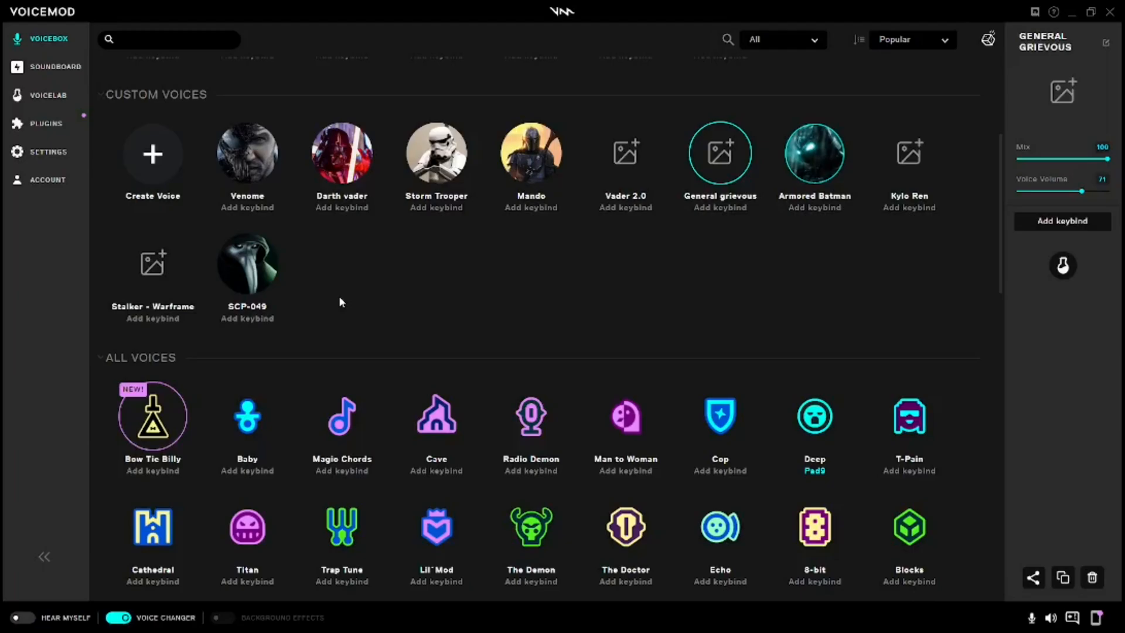
mouse_move(107, 368)
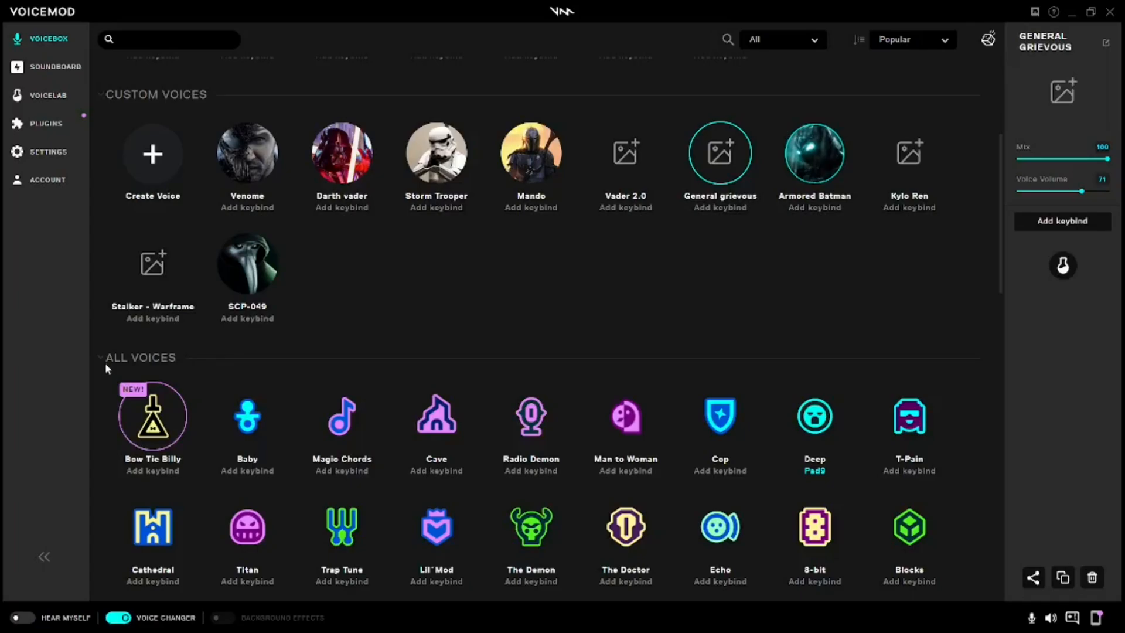
mouse_move(9, 395)
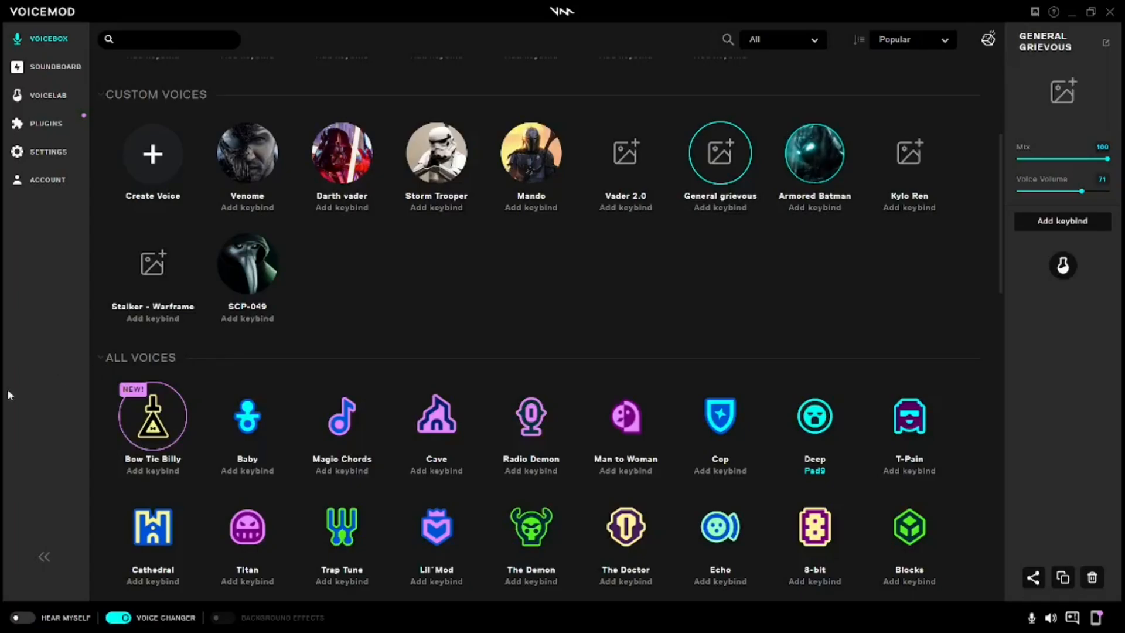